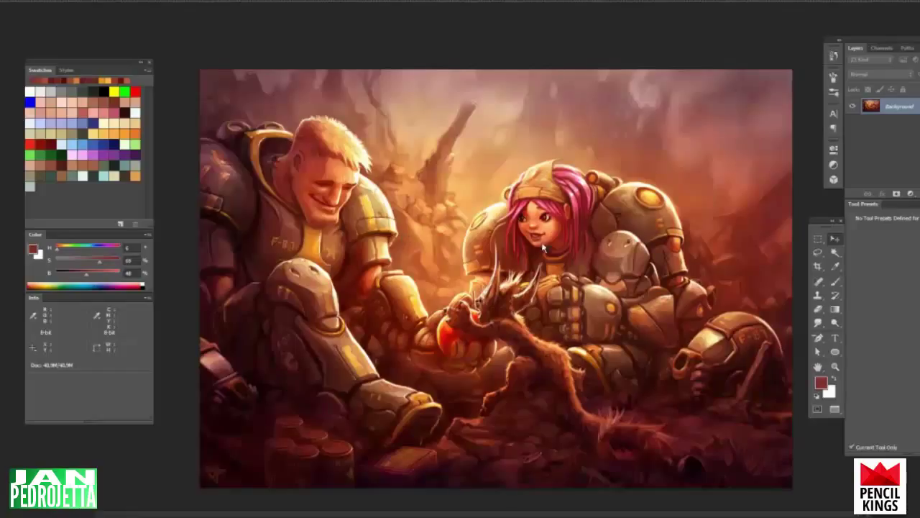
mouse_move(416, 224)
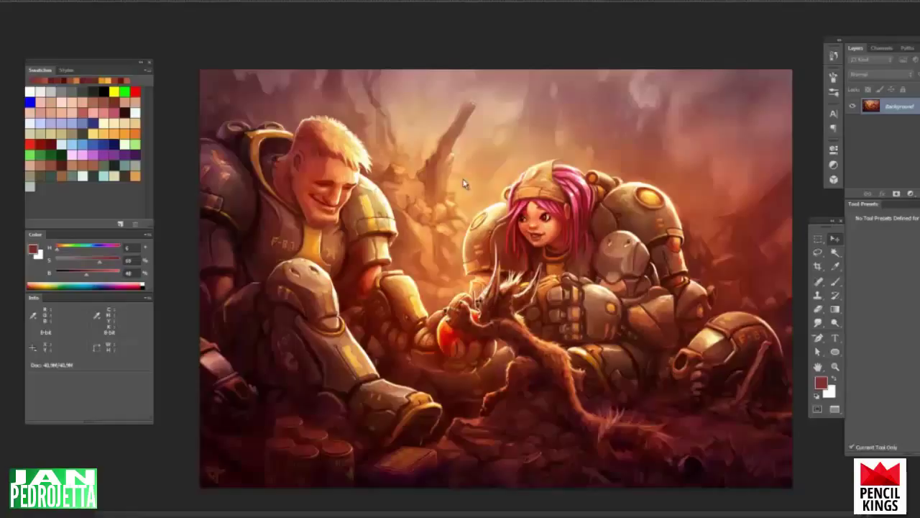
mouse_move(250, 342)
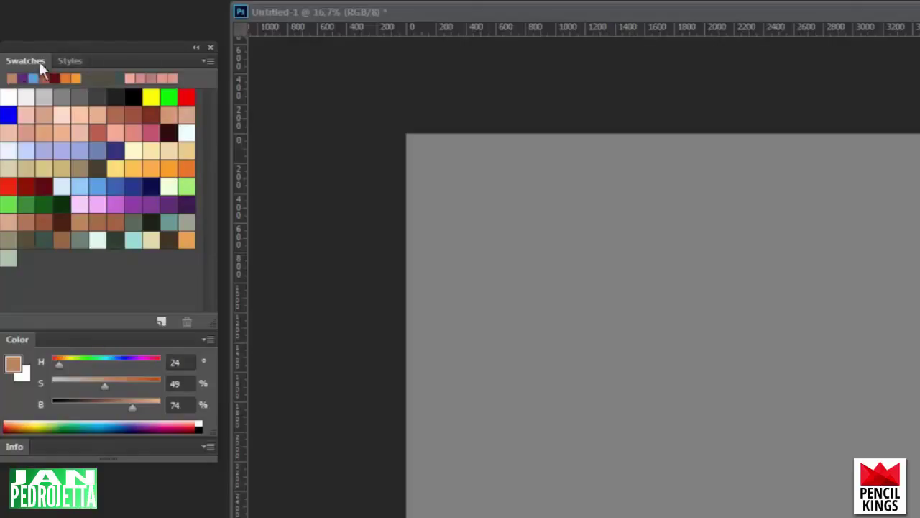
mouse_move(133, 199)
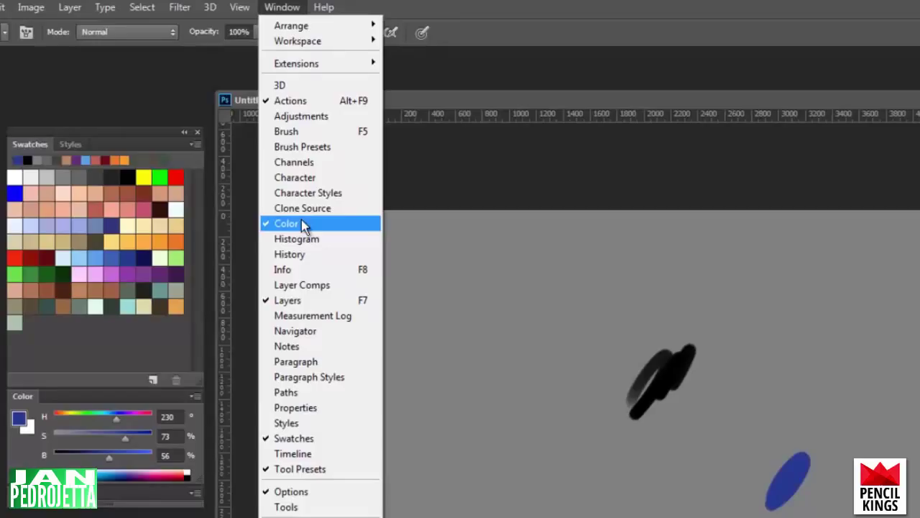
mouse_move(128, 243)
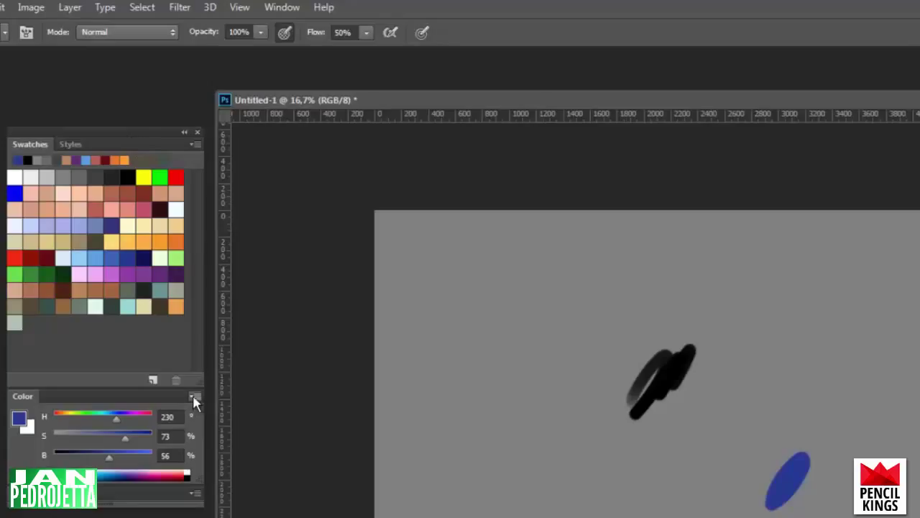
Paint a dark grey brush stroke on the canvas with the Color panel open
click(194, 397)
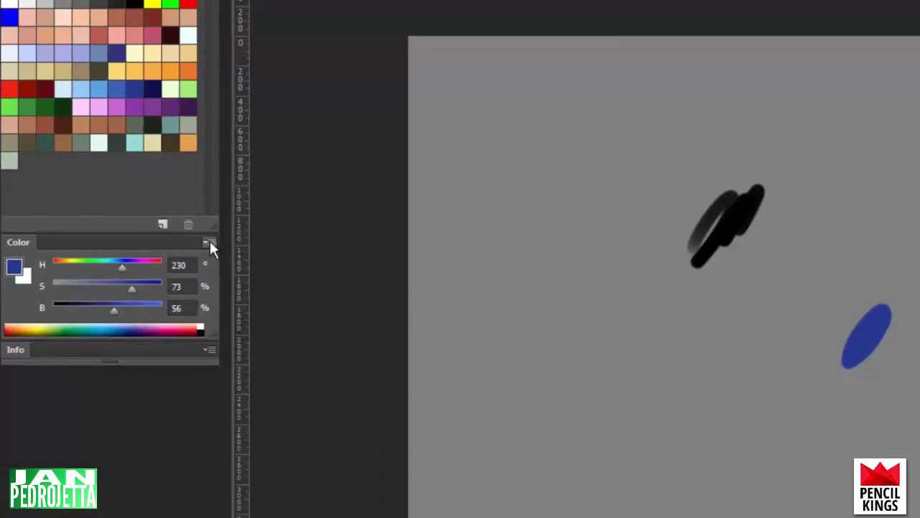
click(210, 242)
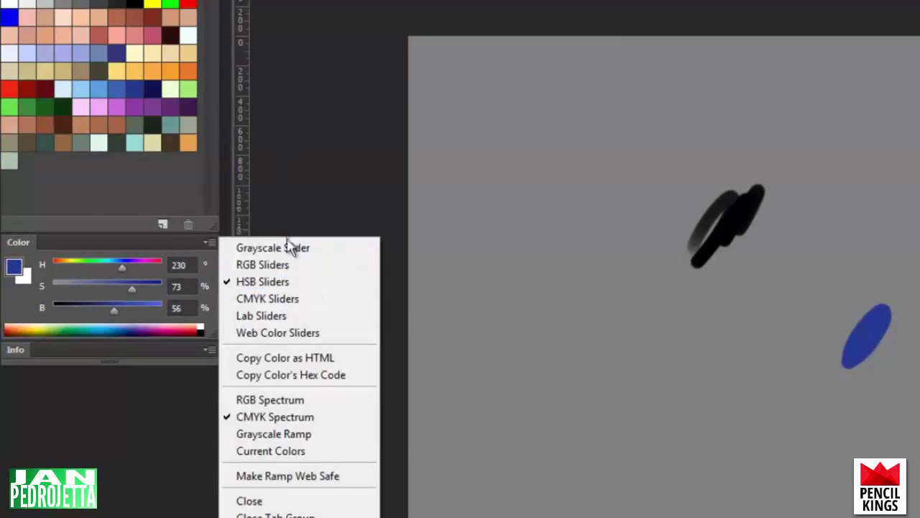
mouse_move(262, 280)
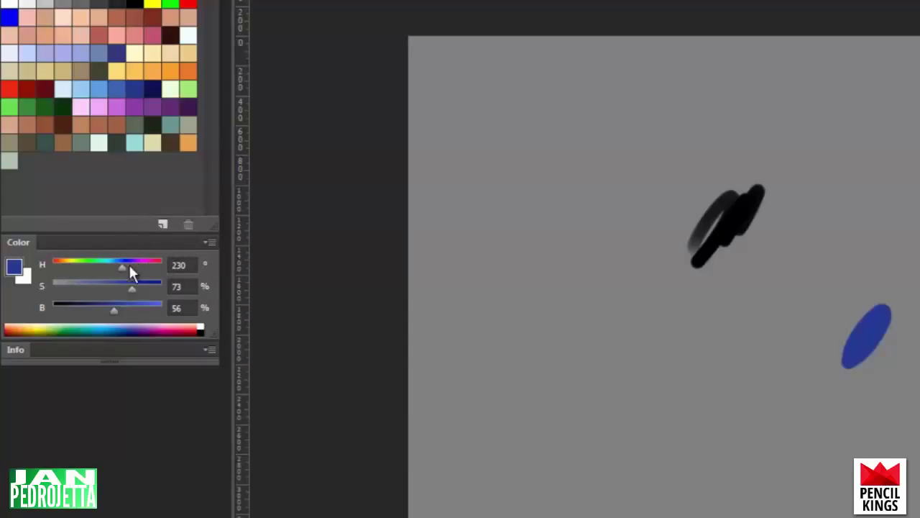
mouse_move(103, 297)
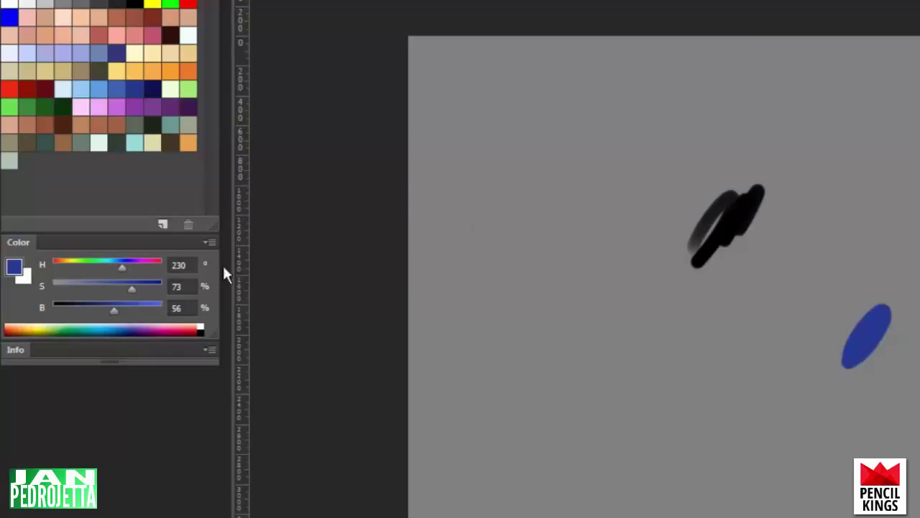
mouse_move(532, 175)
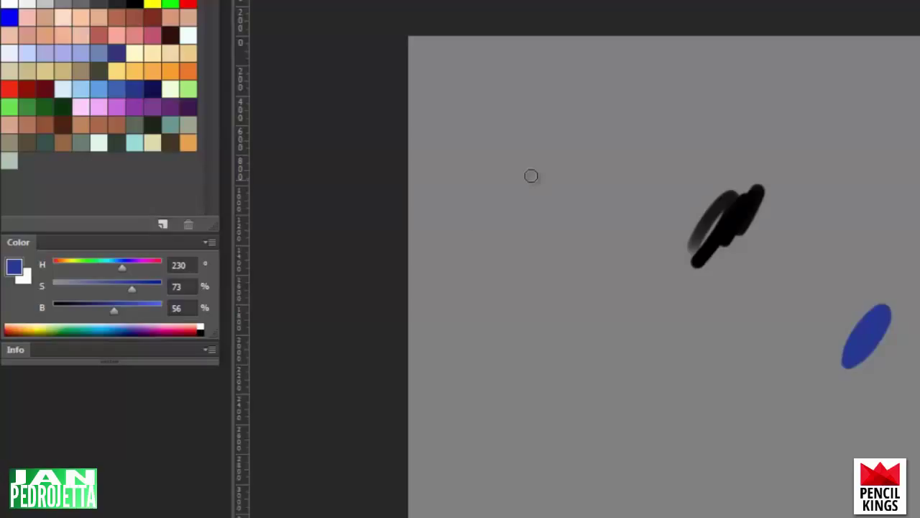
mouse_move(670, 193)
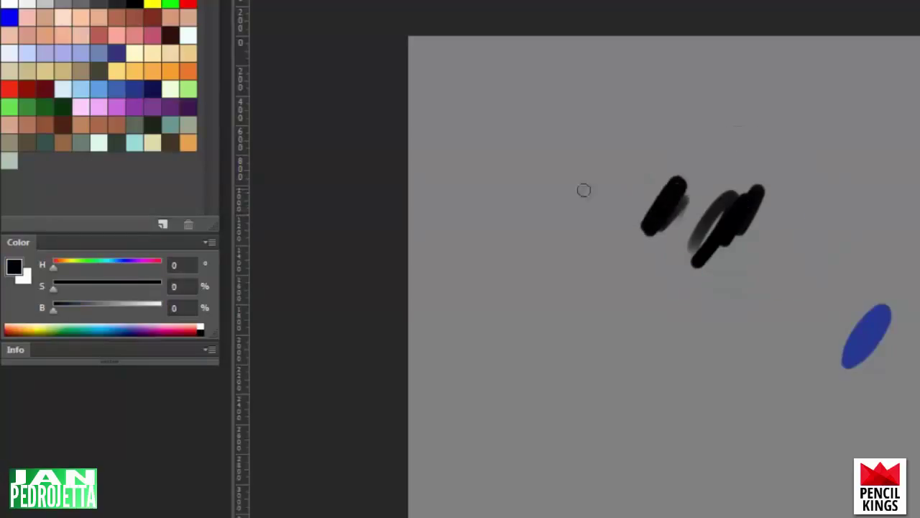
drag(53, 307, 86, 308)
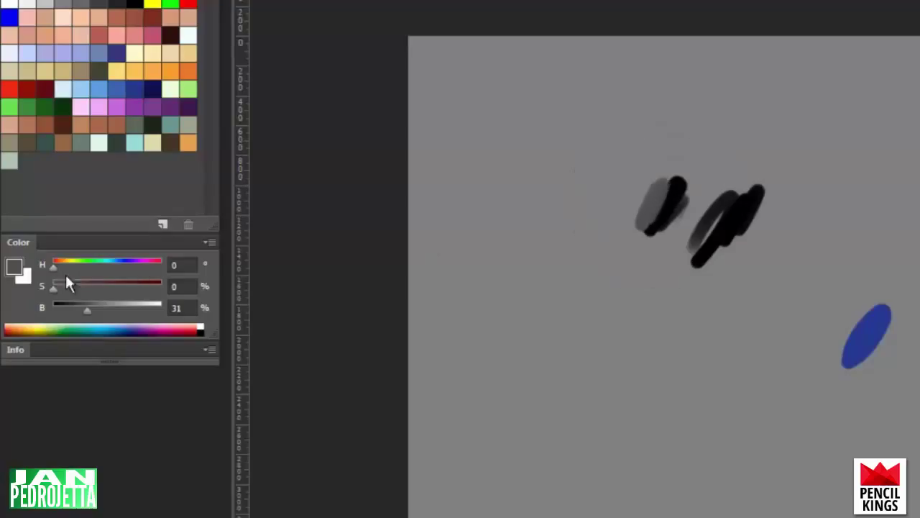
Try RGB Sliders in the Color panel flyout, then return to HSB Sliders
click(212, 241)
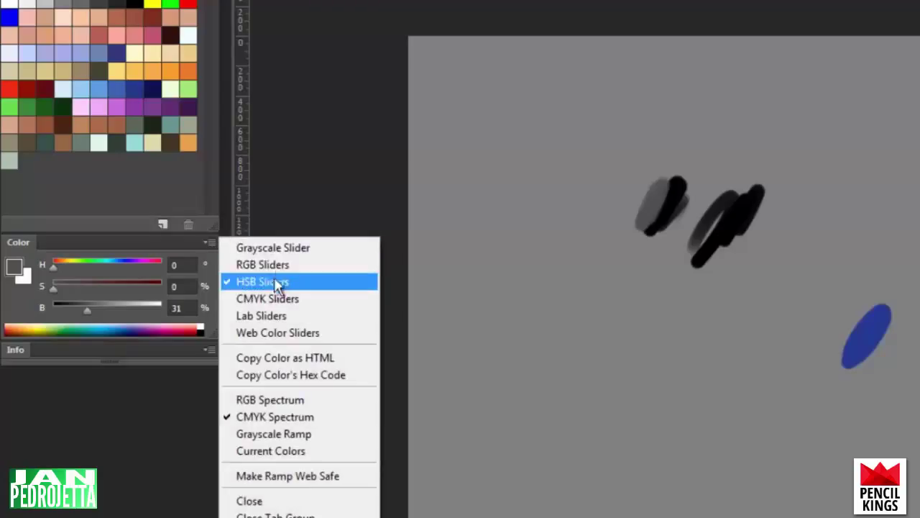
click(262, 265)
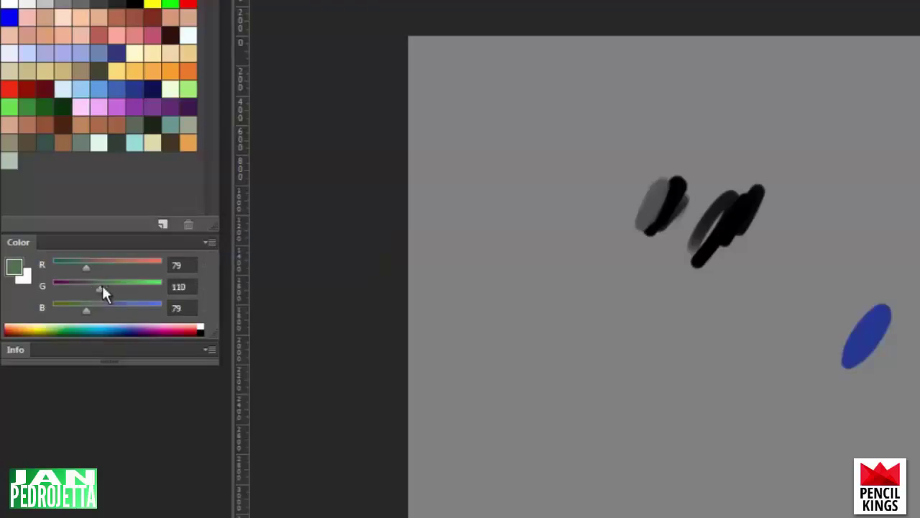
click(211, 242)
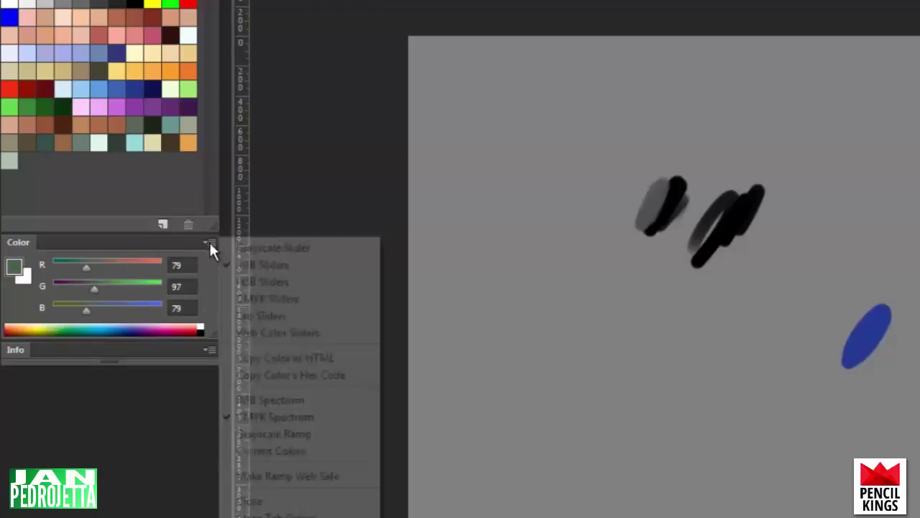
mouse_move(272, 280)
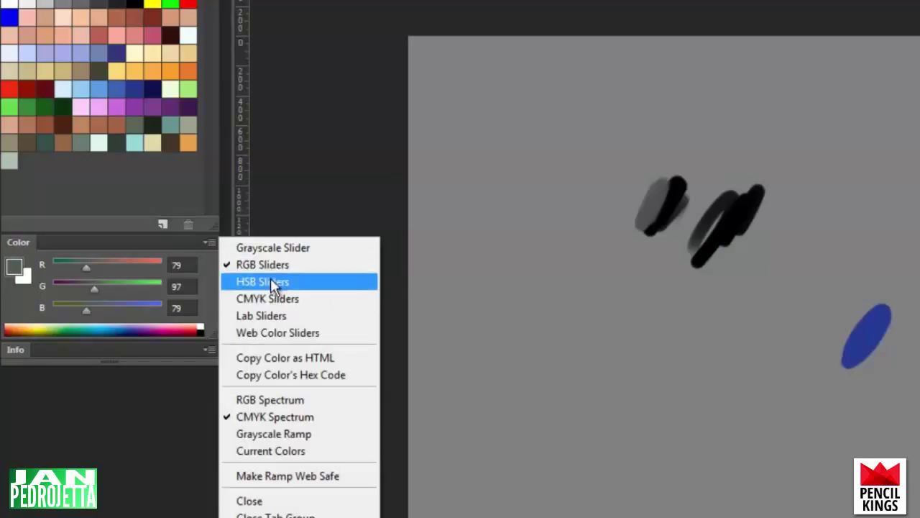
click(262, 280)
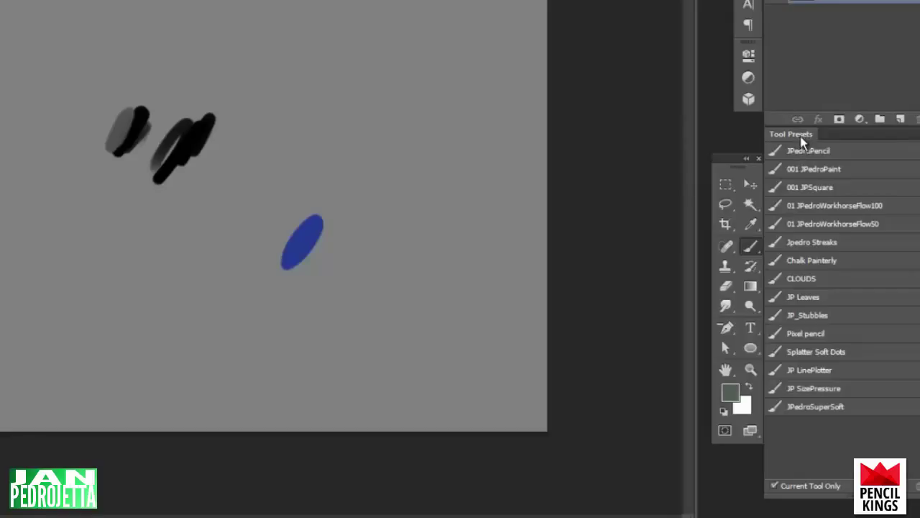
mouse_move(372, 135)
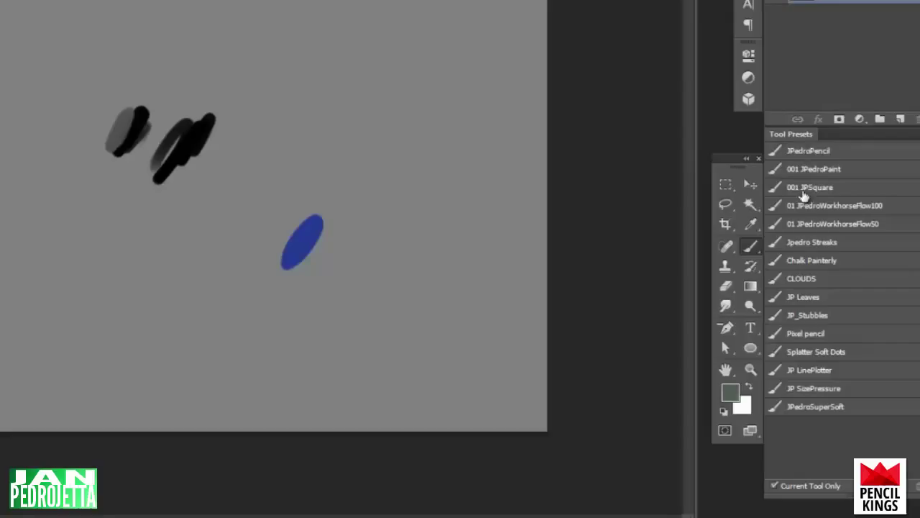
mouse_move(808, 222)
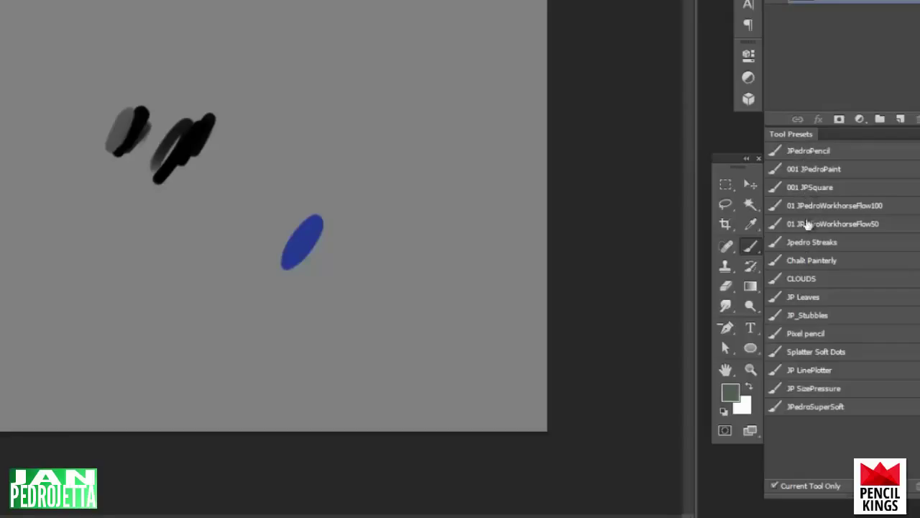
mouse_move(799, 178)
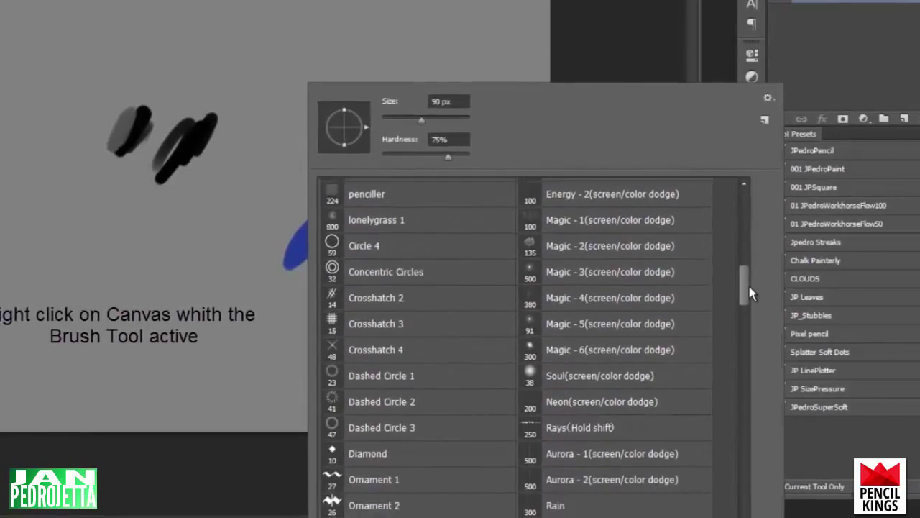
scroll(down, 3)
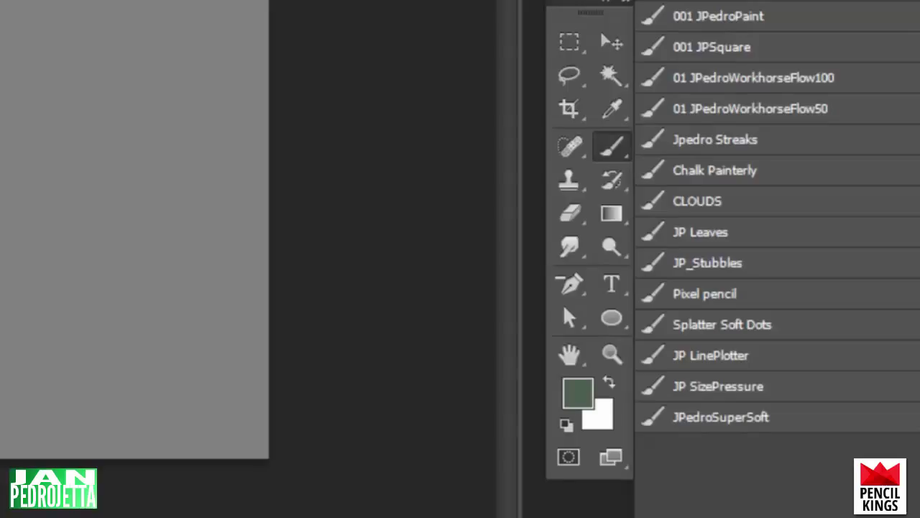
Scroll through the Brush Preset Picker list past the watercolor and textured brushes
scroll(down, 3)
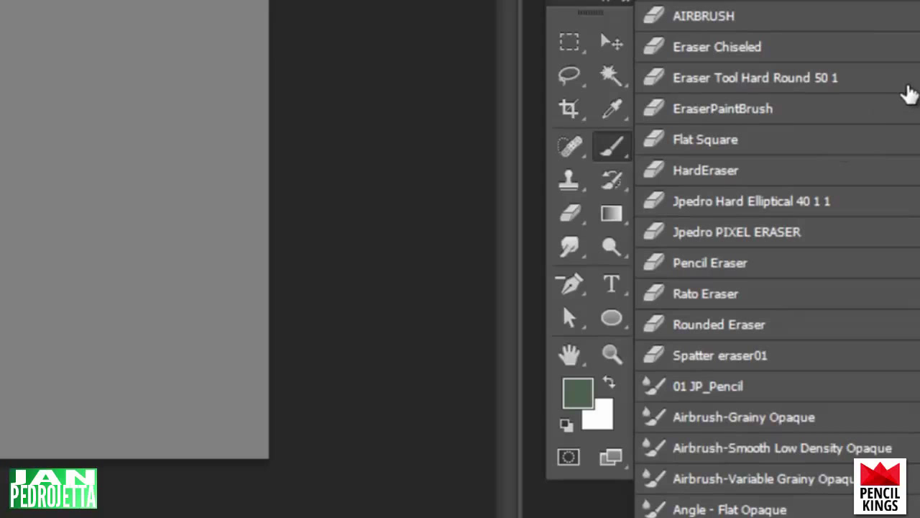
scroll(down, 3)
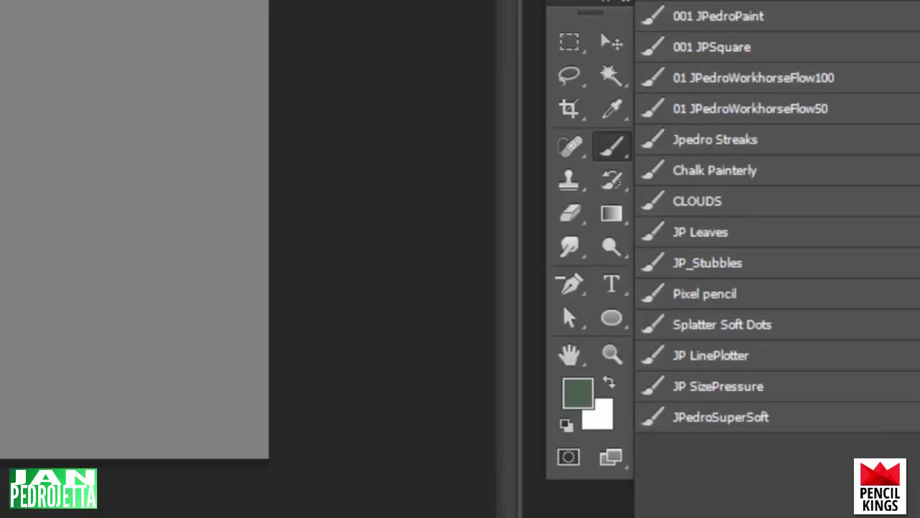
click(569, 209)
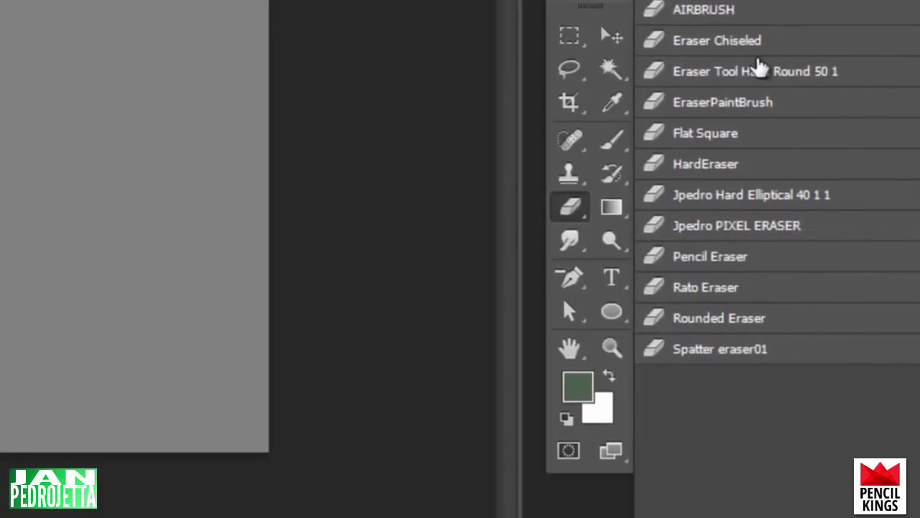
scroll(down, 3)
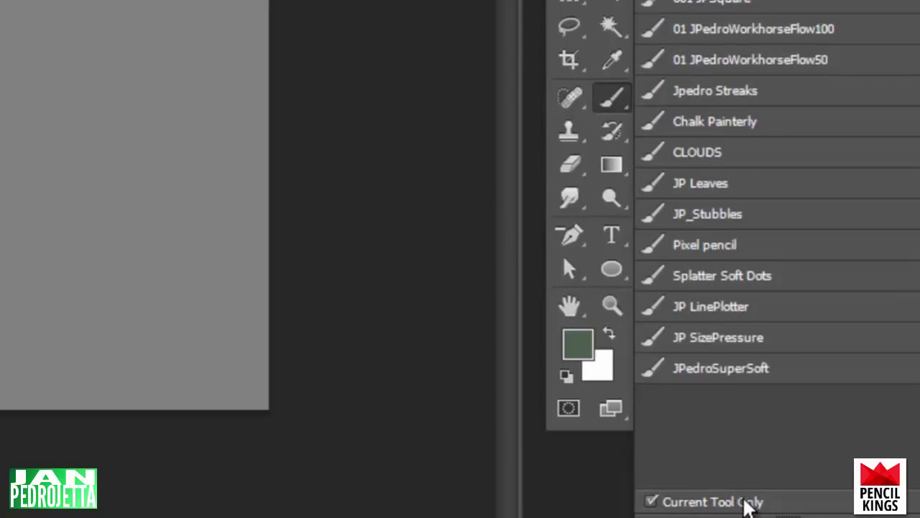
mouse_move(719, 319)
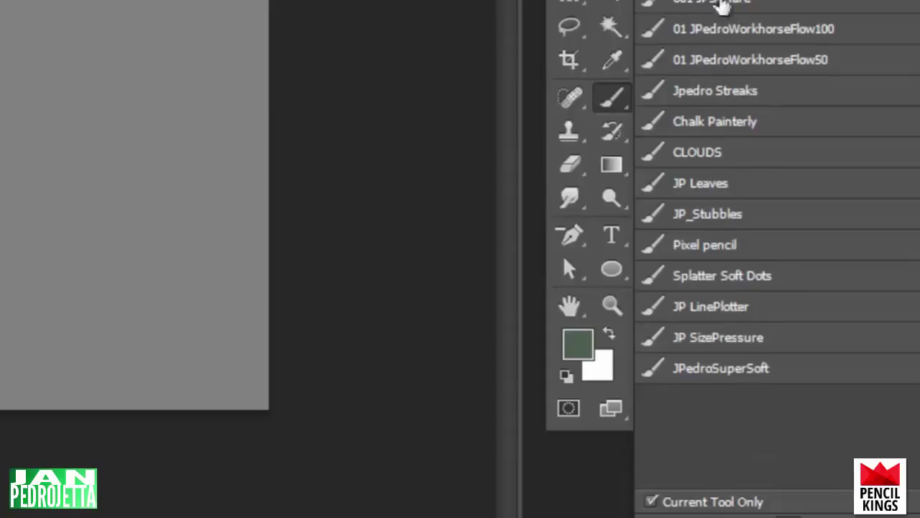
mouse_move(739, 356)
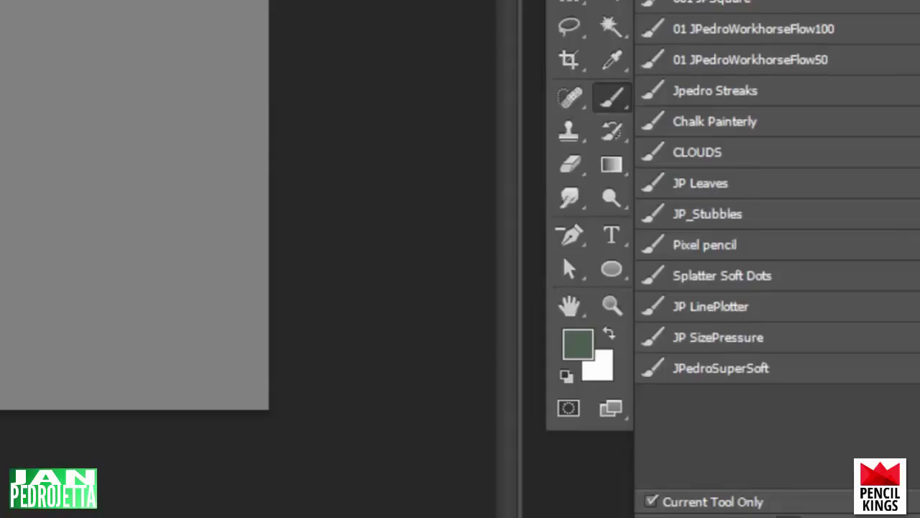
mouse_move(411, 200)
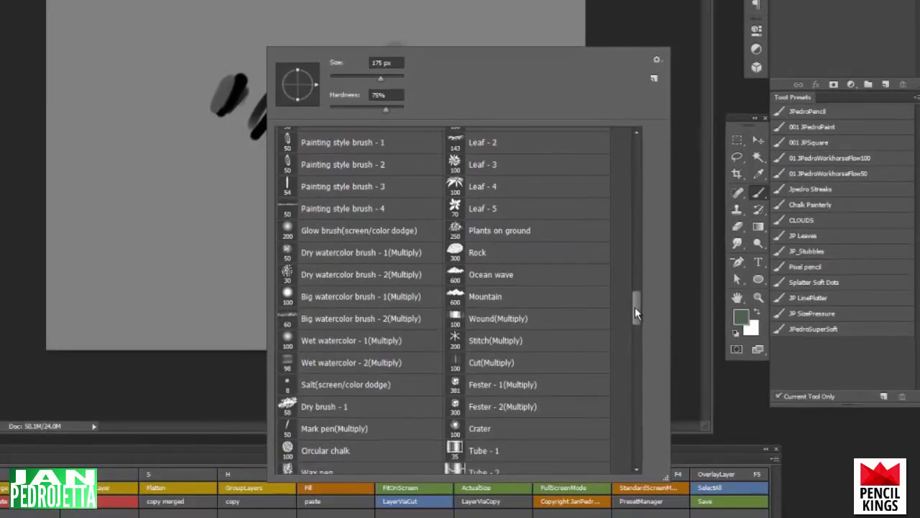
scroll(down, 3)
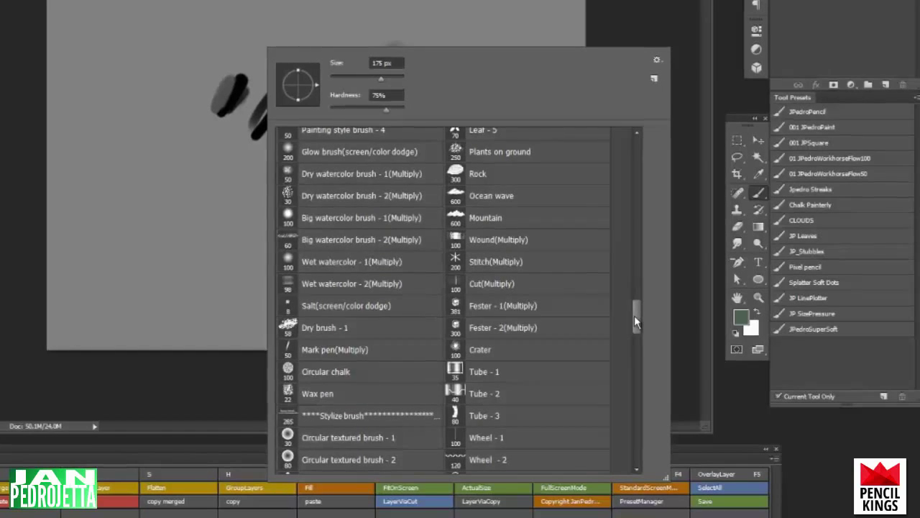
scroll(down, 3)
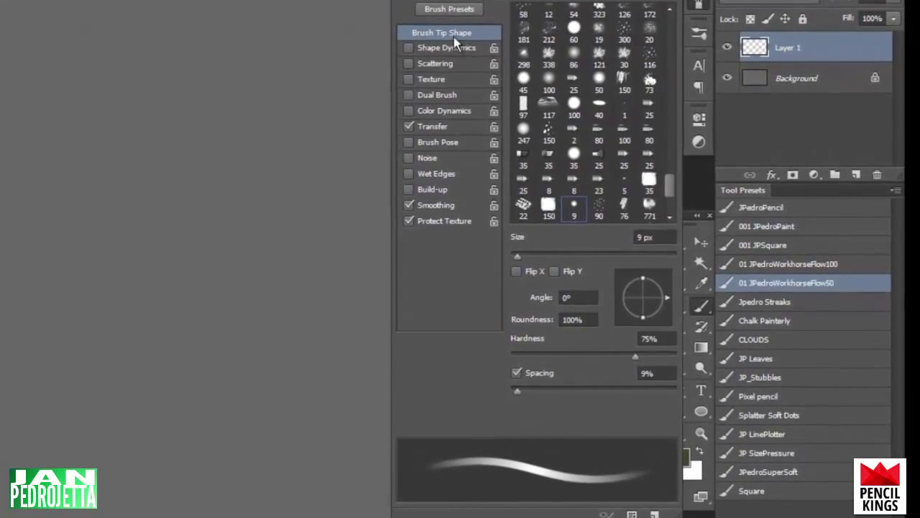
mouse_move(453, 99)
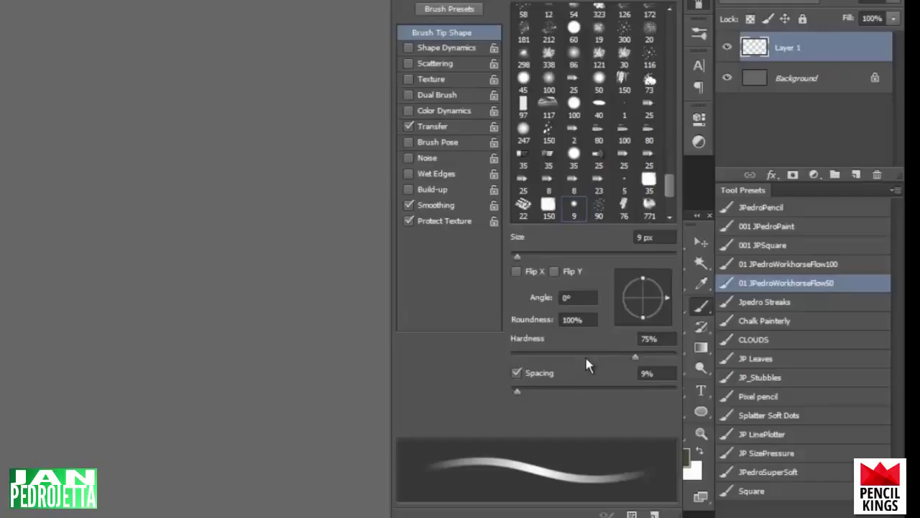
mouse_move(644, 359)
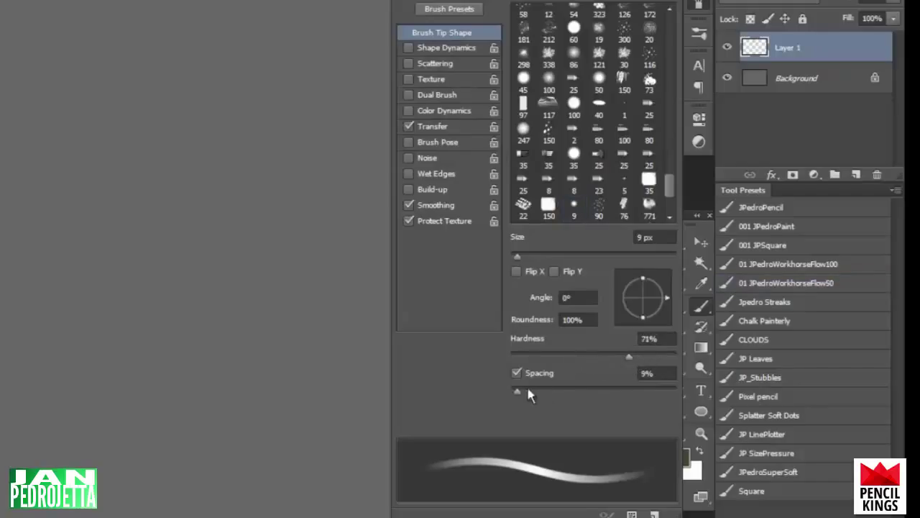
Raise the brush tip spacing to 20% and show the Transfer pressure settings
drag(516, 389, 546, 390)
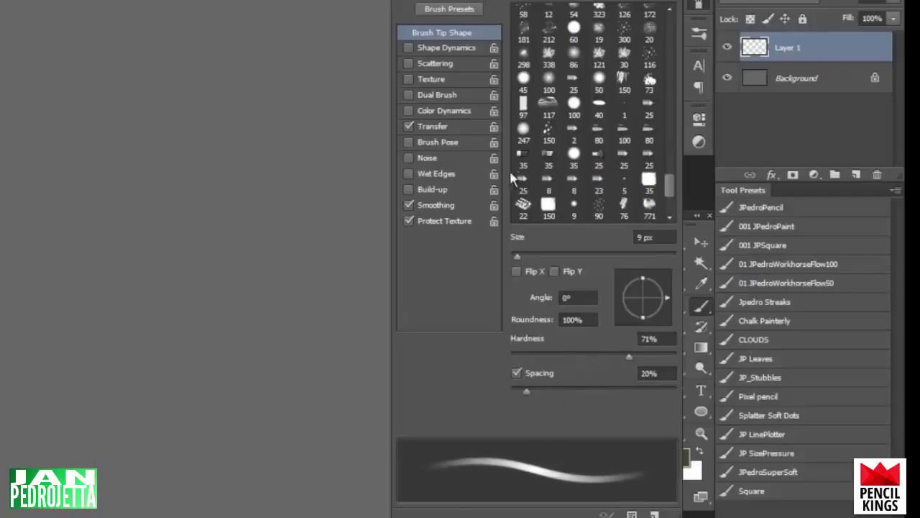
mouse_move(446, 137)
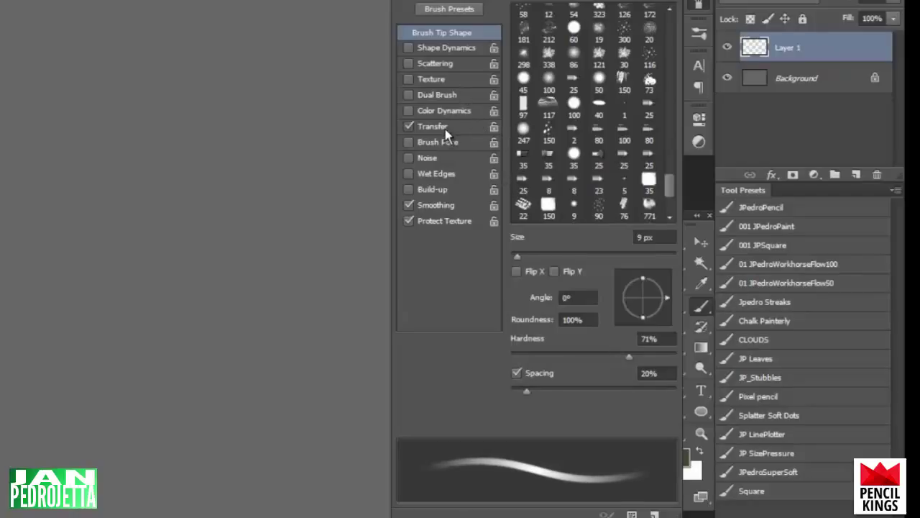
click(431, 126)
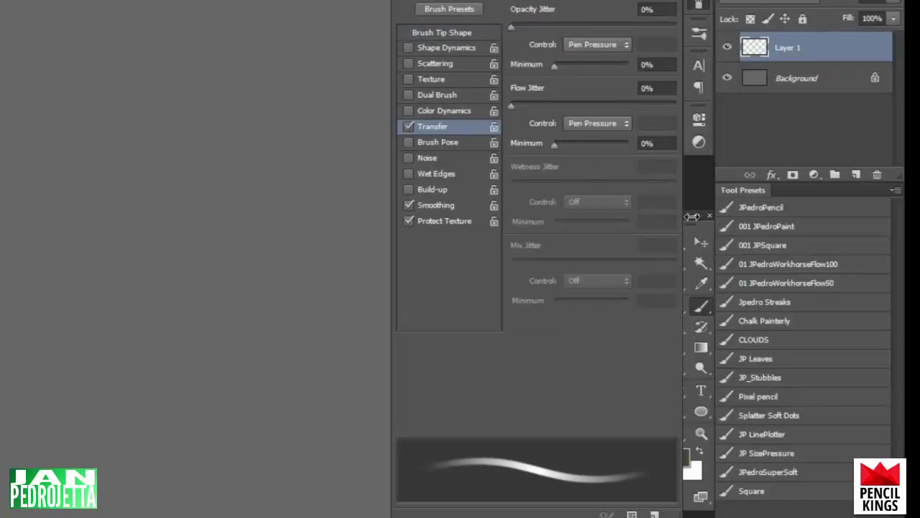
click(787, 282)
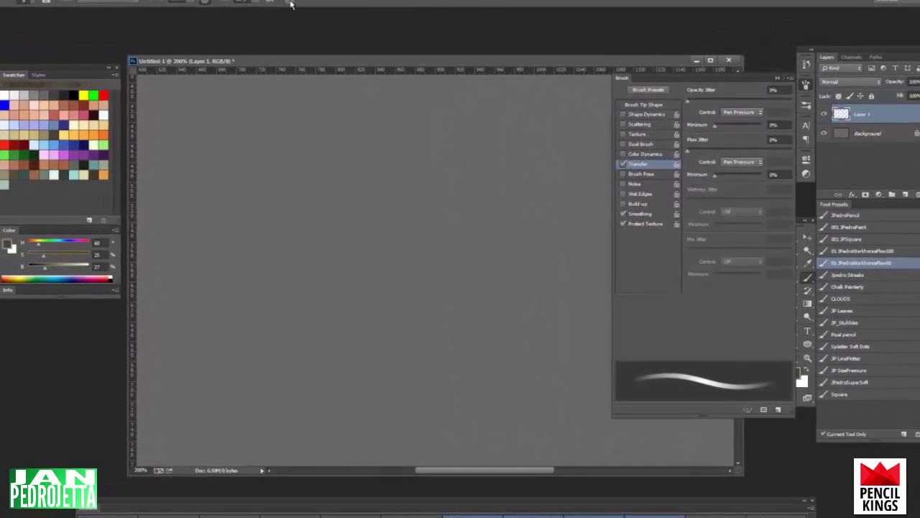
mouse_move(290, 6)
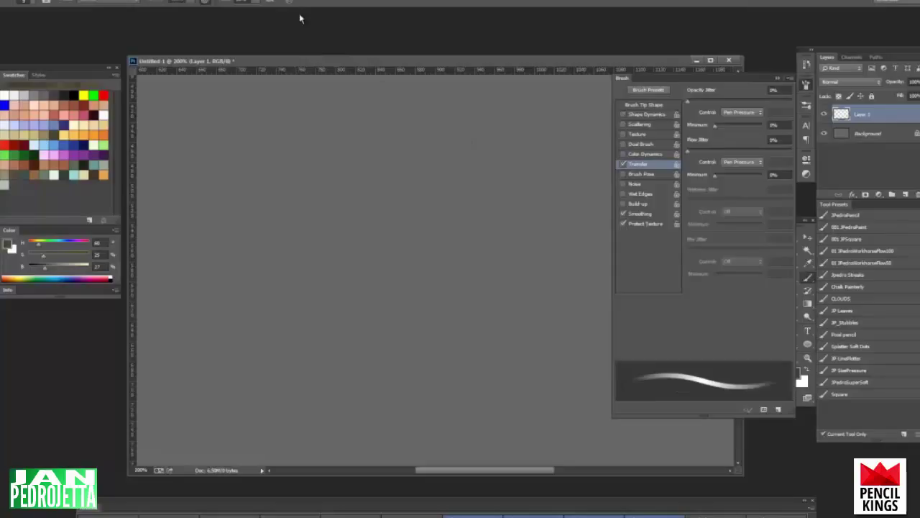
mouse_move(207, 6)
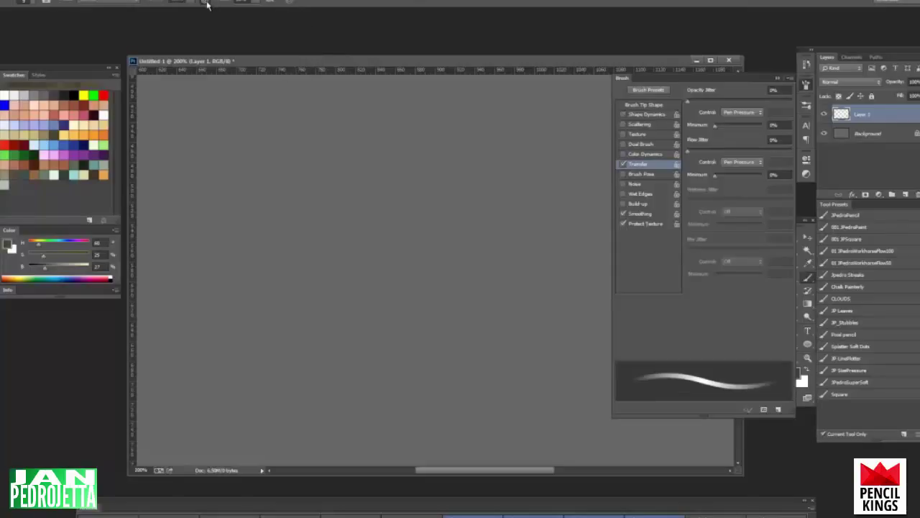
mouse_move(209, 6)
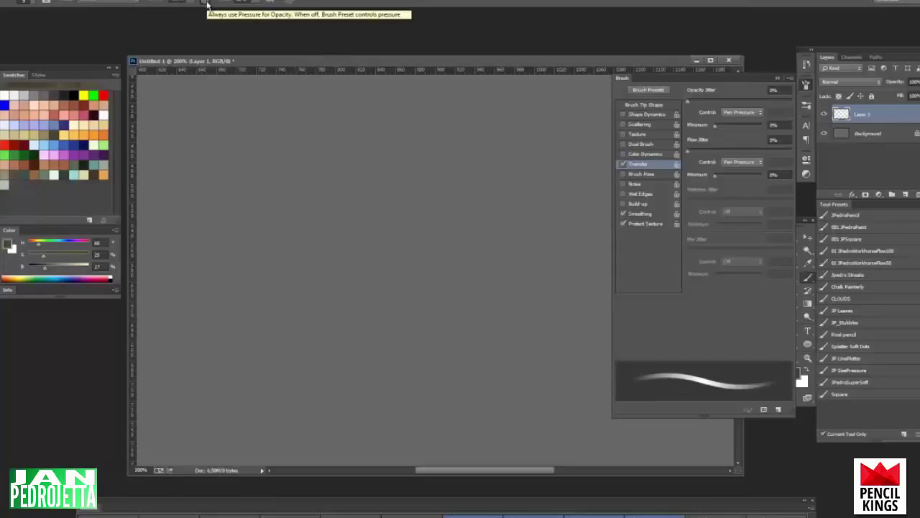
mouse_move(298, 2)
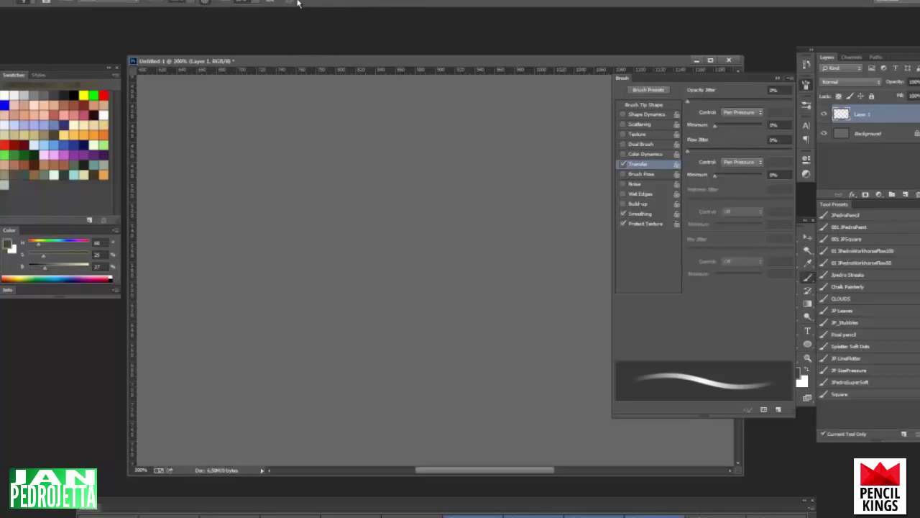
mouse_move(293, 2)
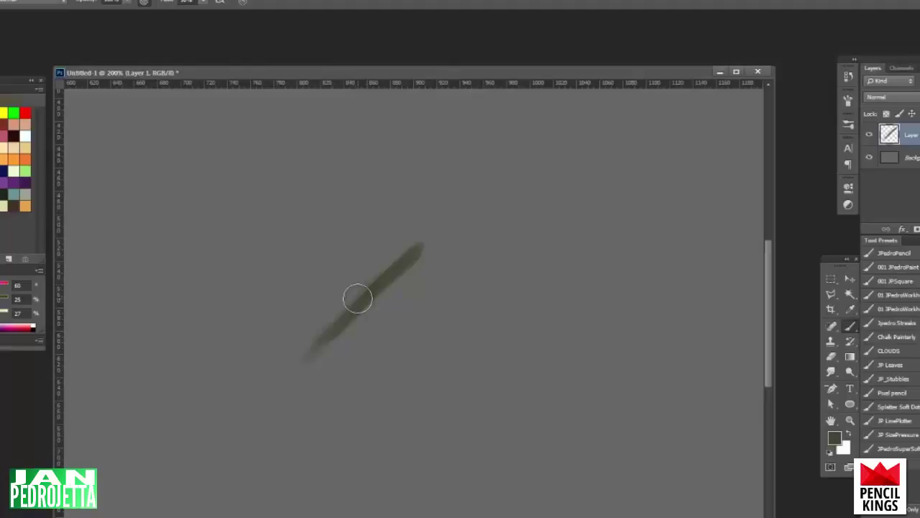
Build up a soft olive-green patch with several overlapping brush strokes
drag(359, 298, 331, 345)
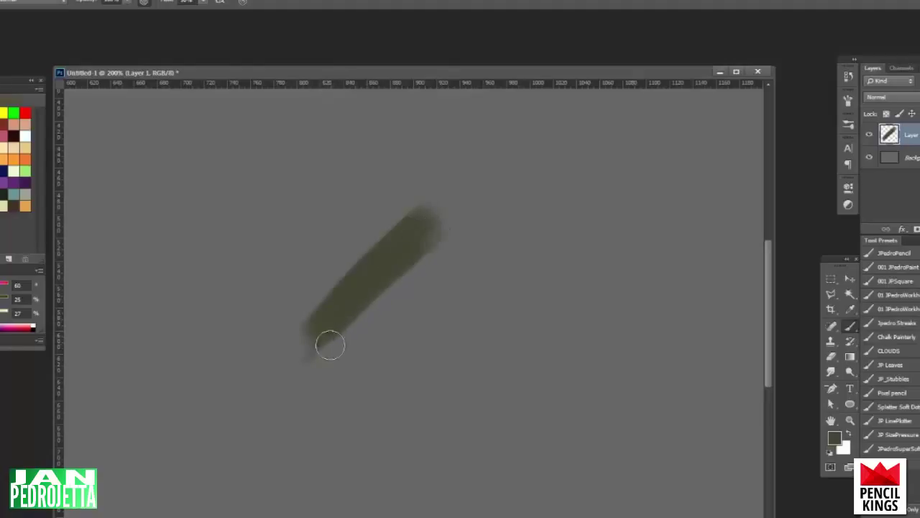
drag(330, 345, 433, 262)
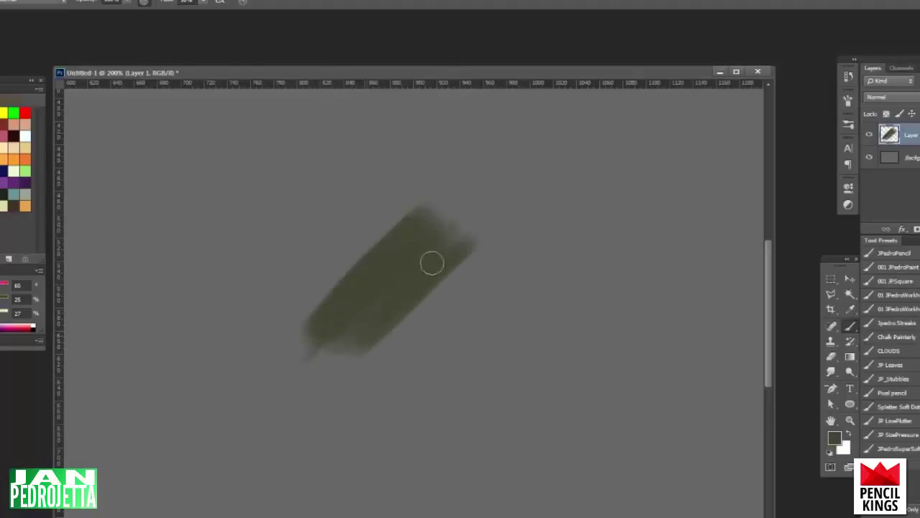
drag(431, 262, 356, 262)
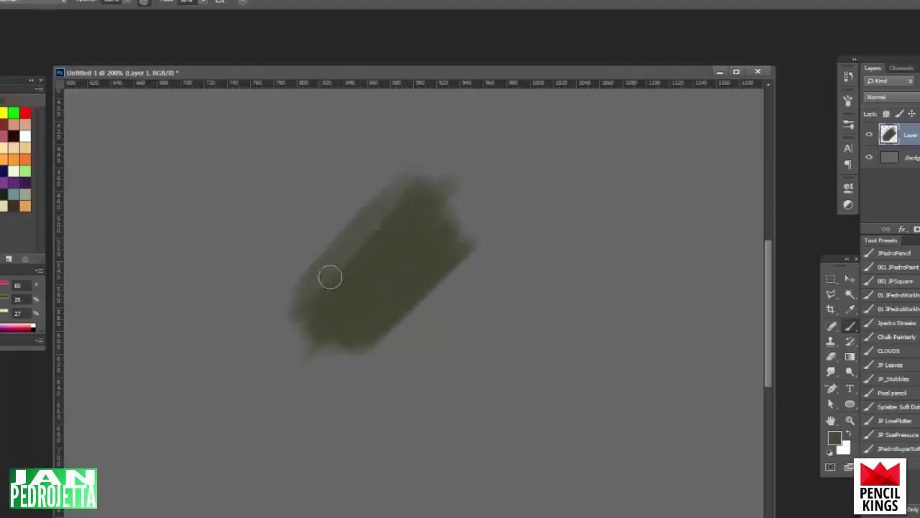
drag(331, 276, 415, 159)
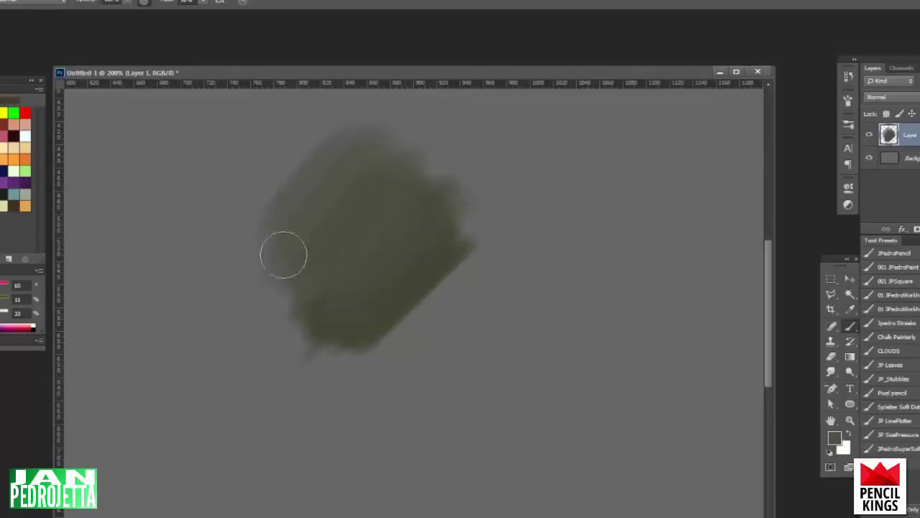
mouse_move(280, 194)
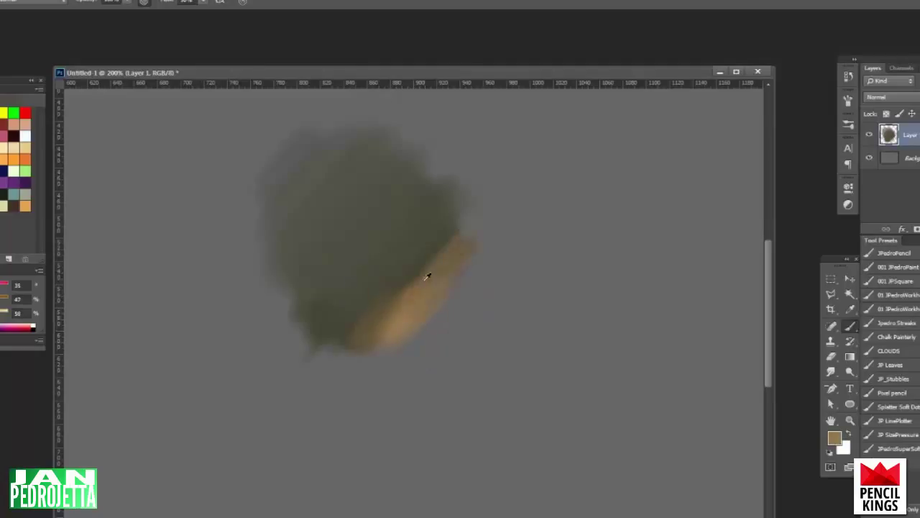
Paint tan strokes along the lower edge of the green patch
drag(424, 276, 388, 345)
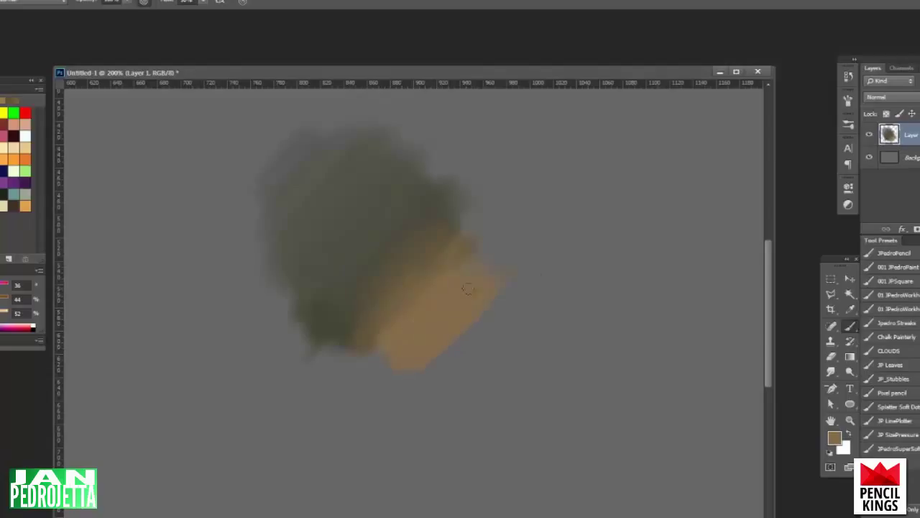
drag(468, 288, 525, 247)
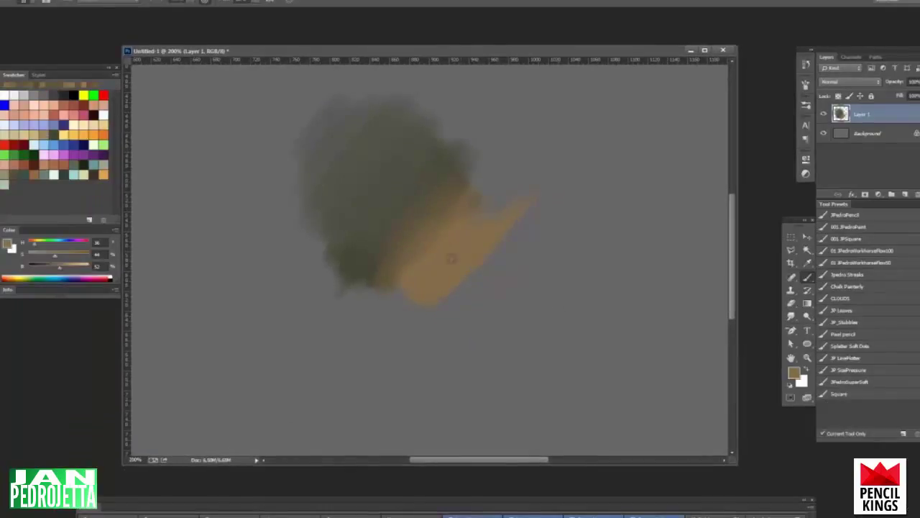
Pick a purple colour and paint pressure strokes beside the tan area
click(863, 261)
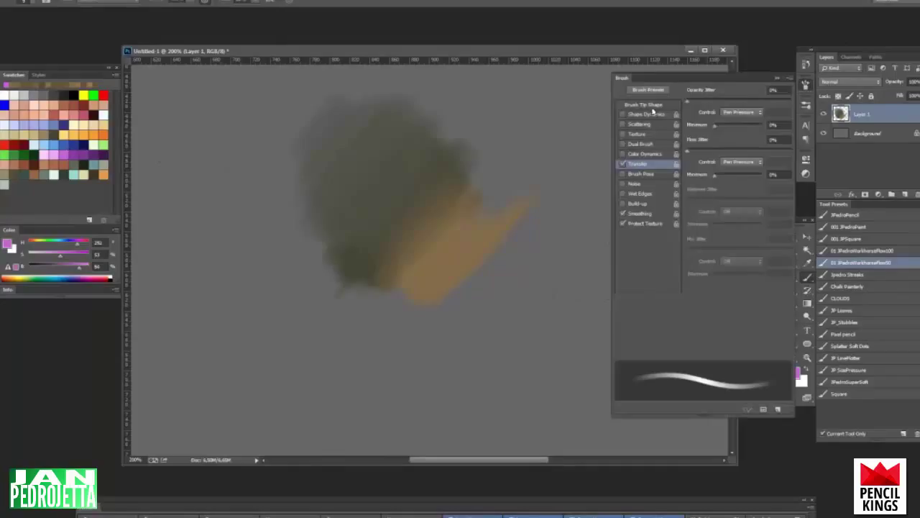
click(644, 104)
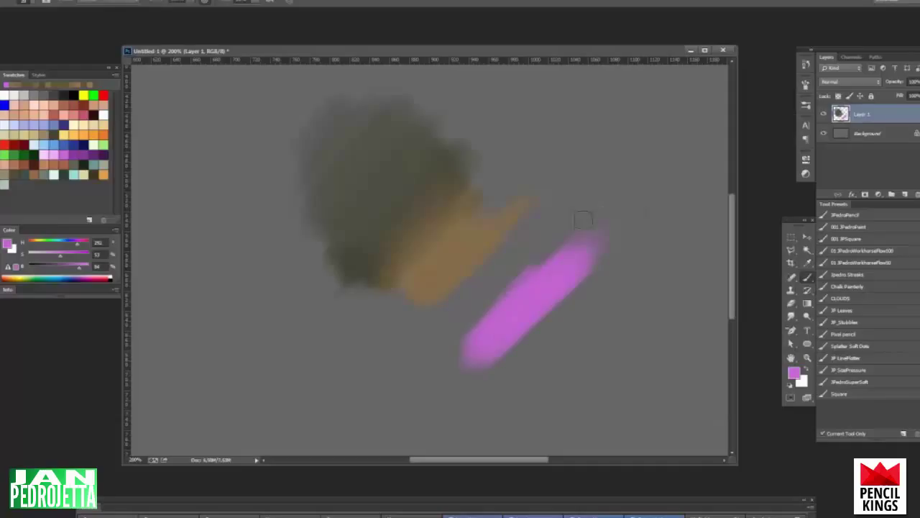
drag(582, 218, 488, 298)
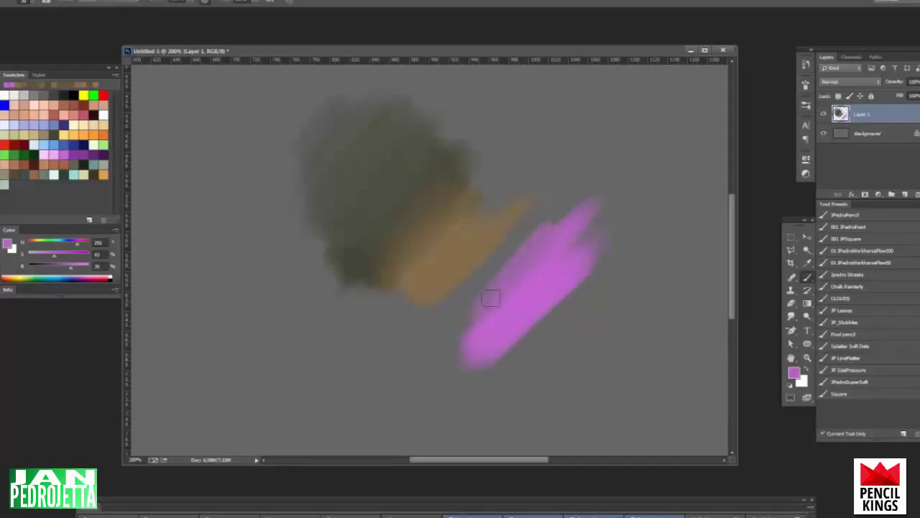
drag(490, 296, 647, 230)
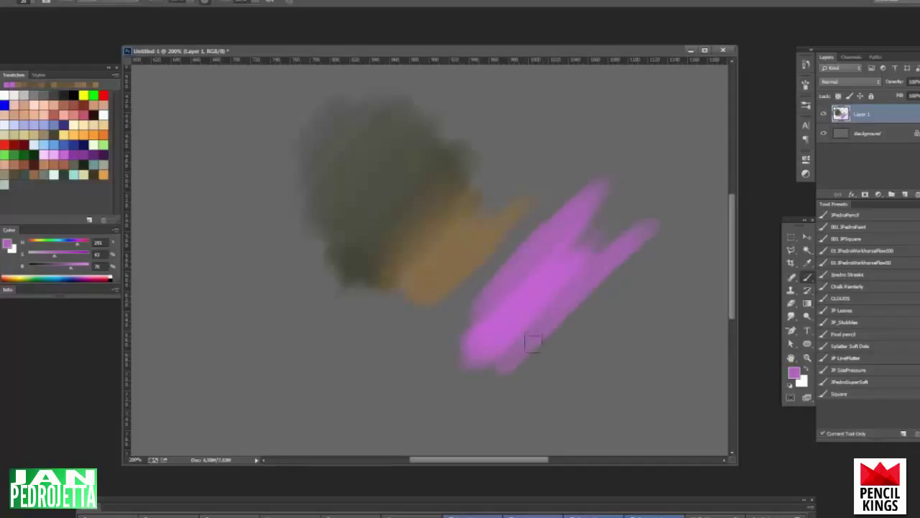
Check the brush's Transfer settings and choose New Tool Preset from the Tool Presets panel
click(805, 82)
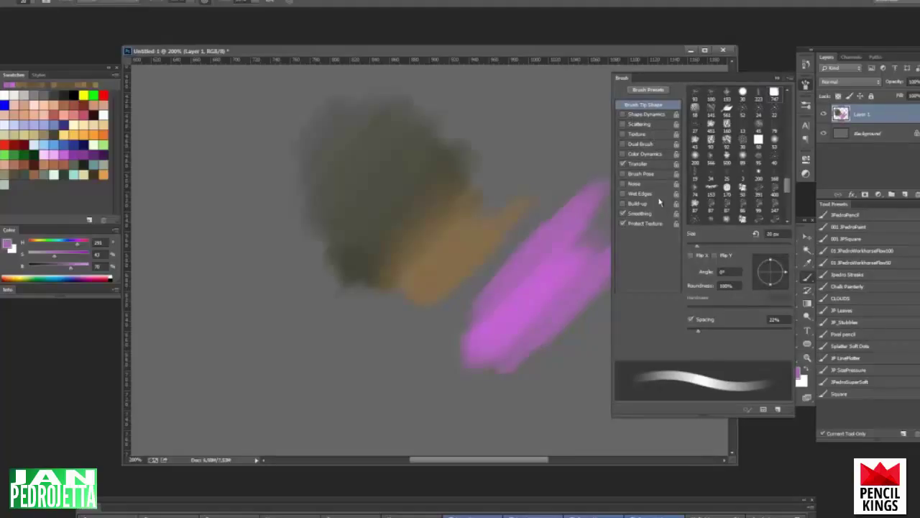
click(636, 164)
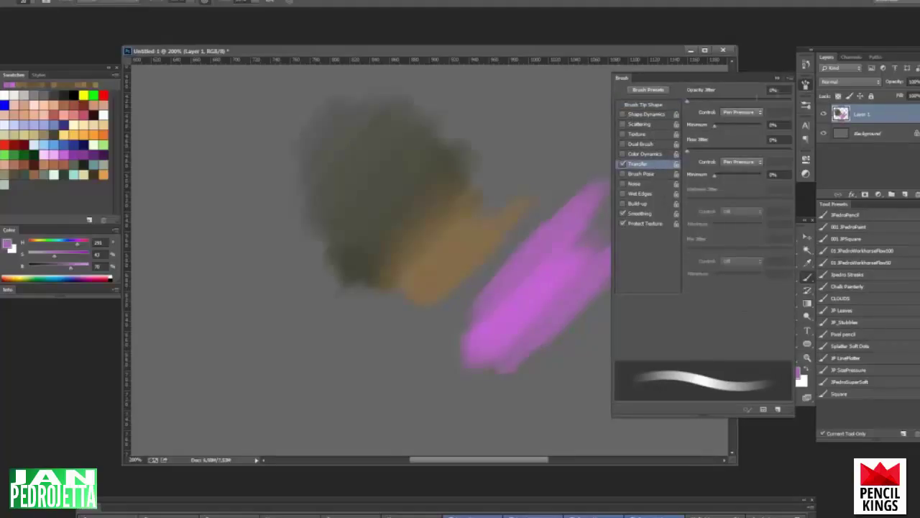
click(807, 86)
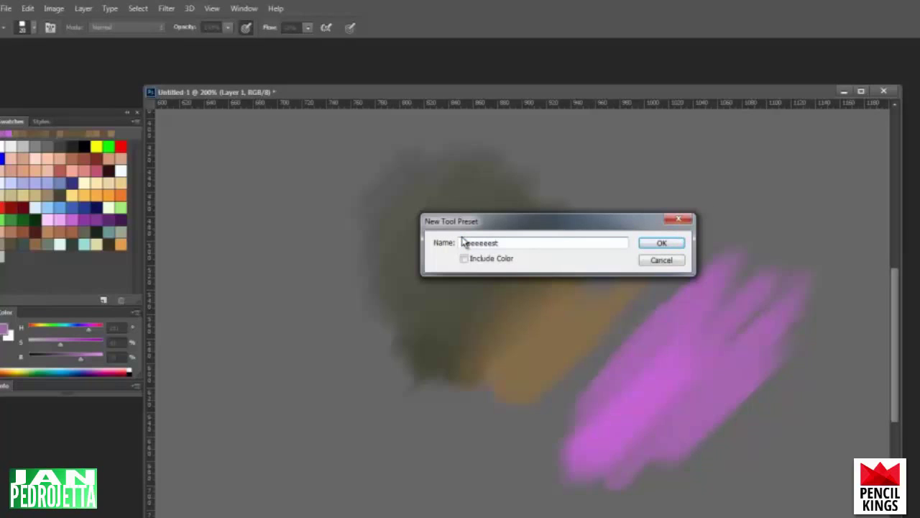
Name and save the new tool preset, then switch between the Square preset and the new one
text(Save01)
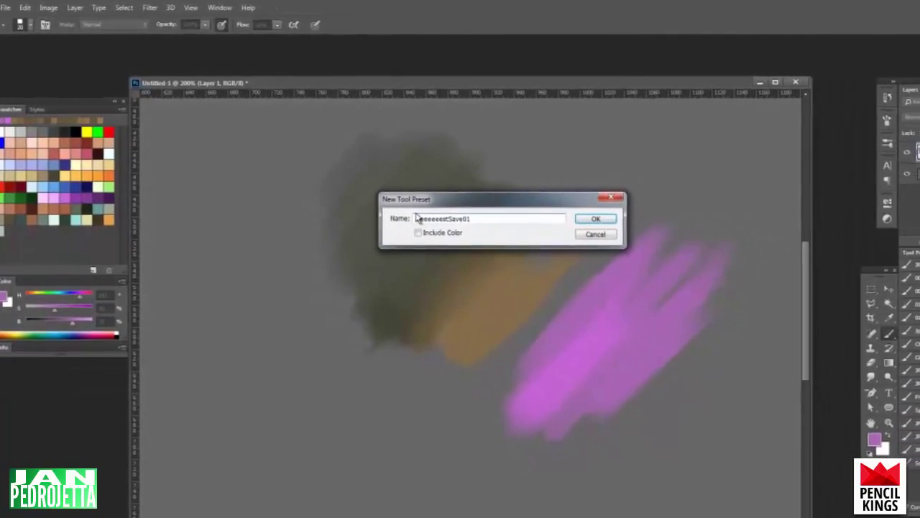
click(595, 218)
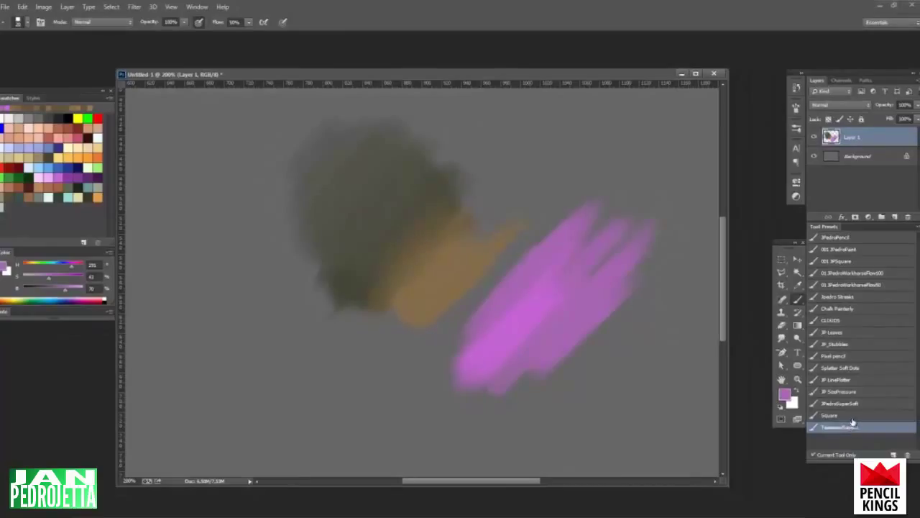
click(831, 414)
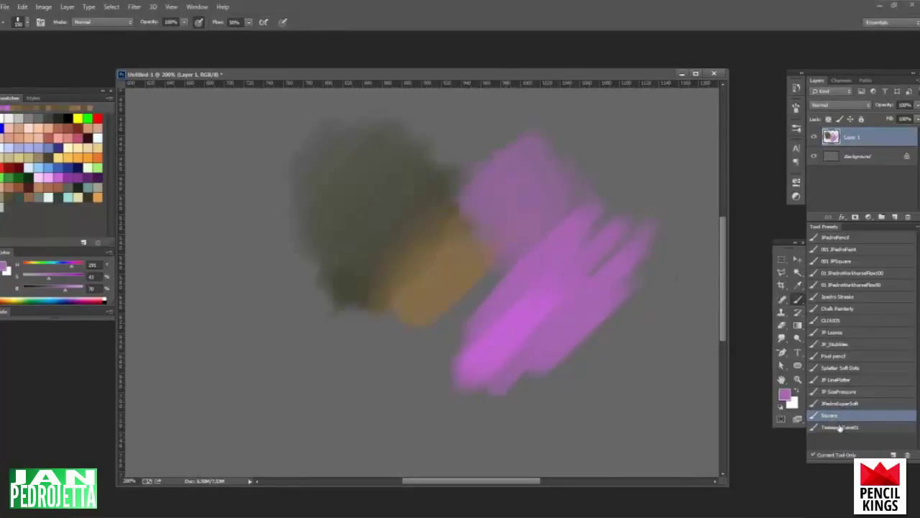
click(840, 425)
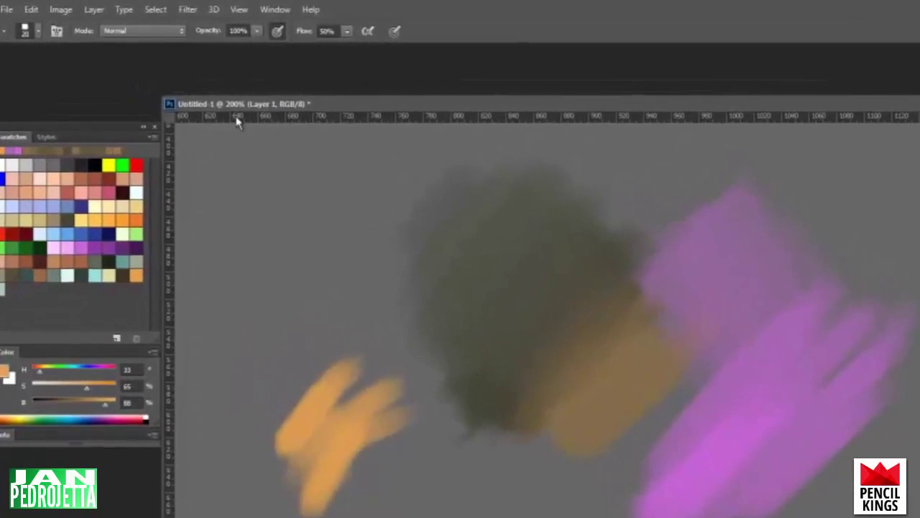
Set the brush to Linear Dodge (Add) blend mode and save it as a 'Qui Demo' tool preset
click(141, 32)
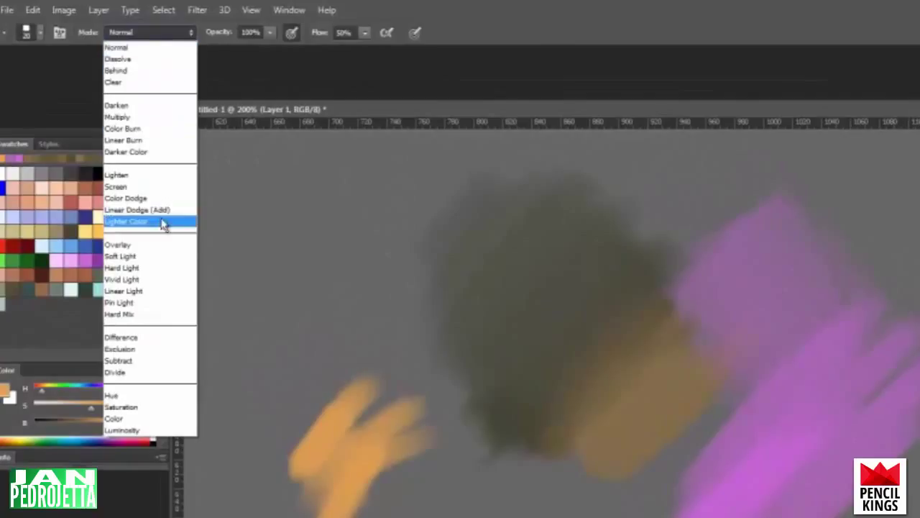
click(137, 210)
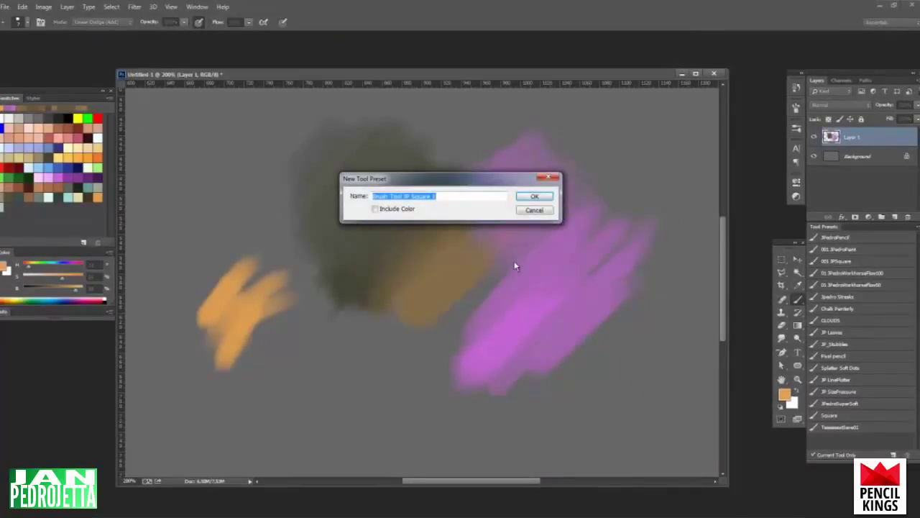
text(QuickGLowBrush)
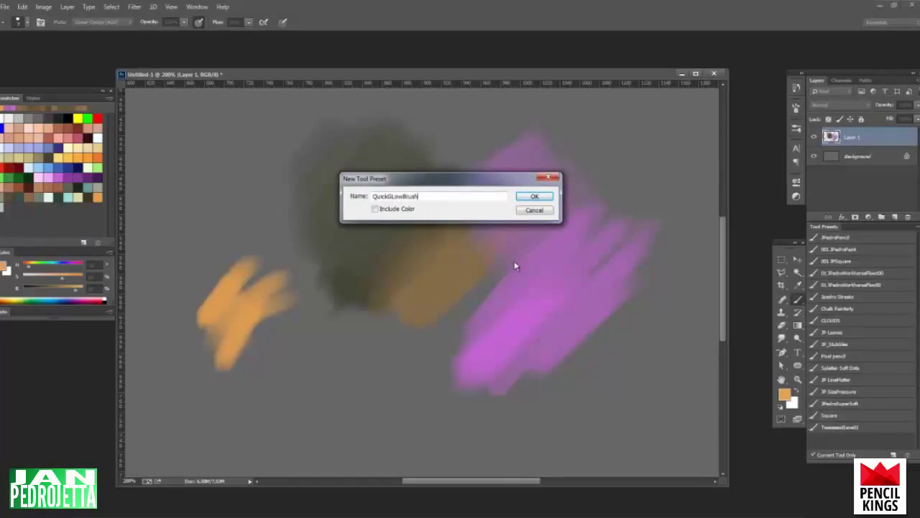
text(Demo)
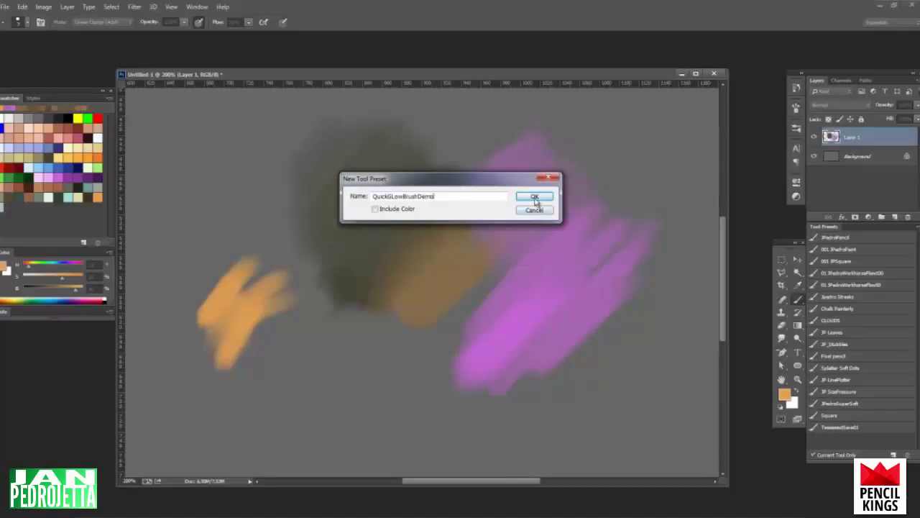
click(535, 196)
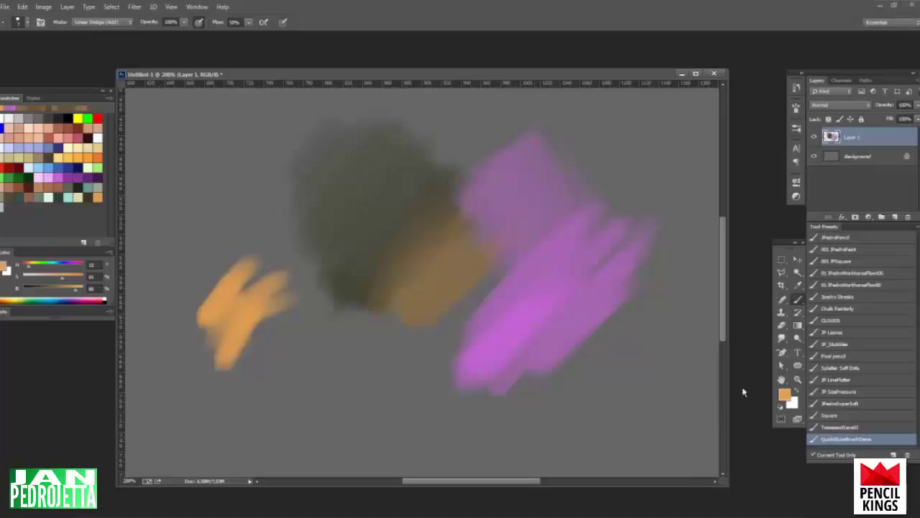
click(828, 414)
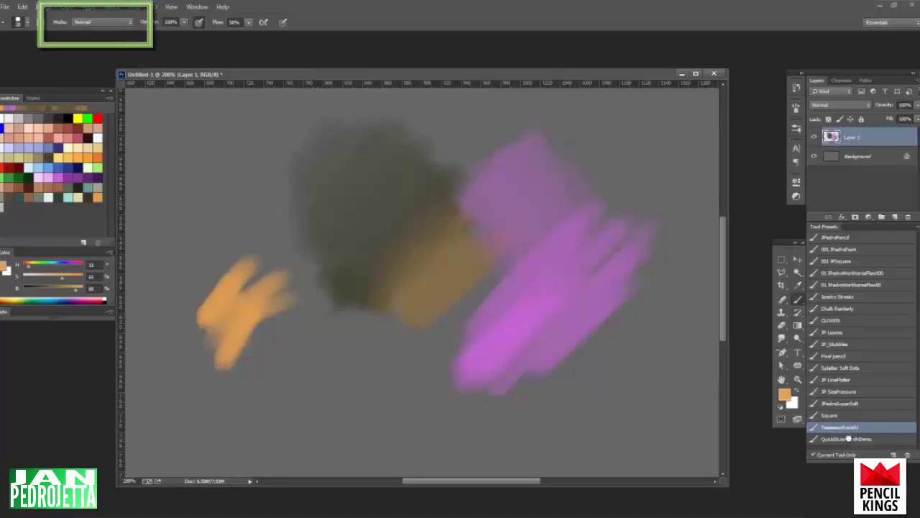
Paint glowing highlight streaks over the orange, brown and purple patches, switching presets between strokes
click(100, 22)
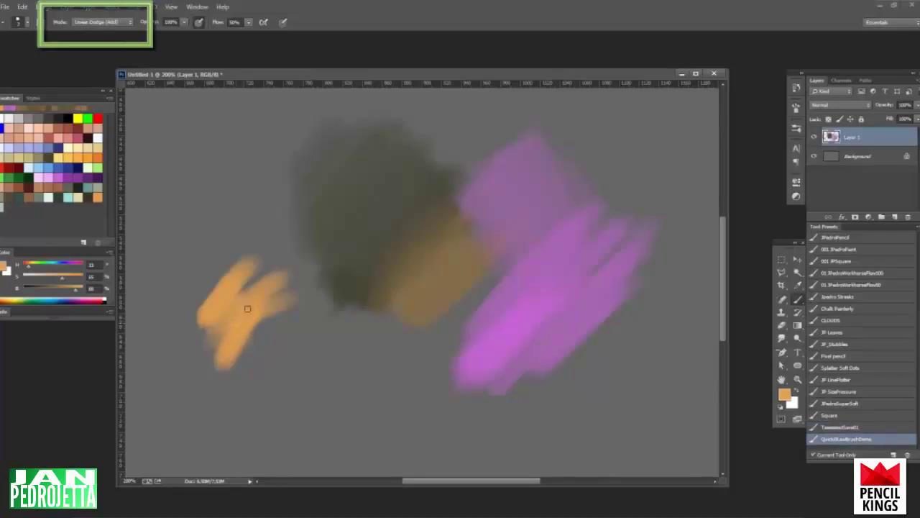
drag(248, 308, 241, 319)
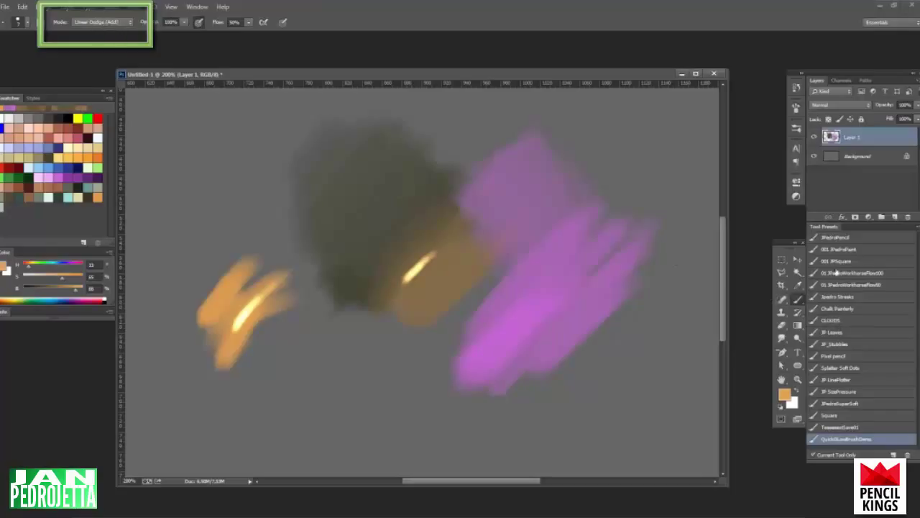
click(860, 285)
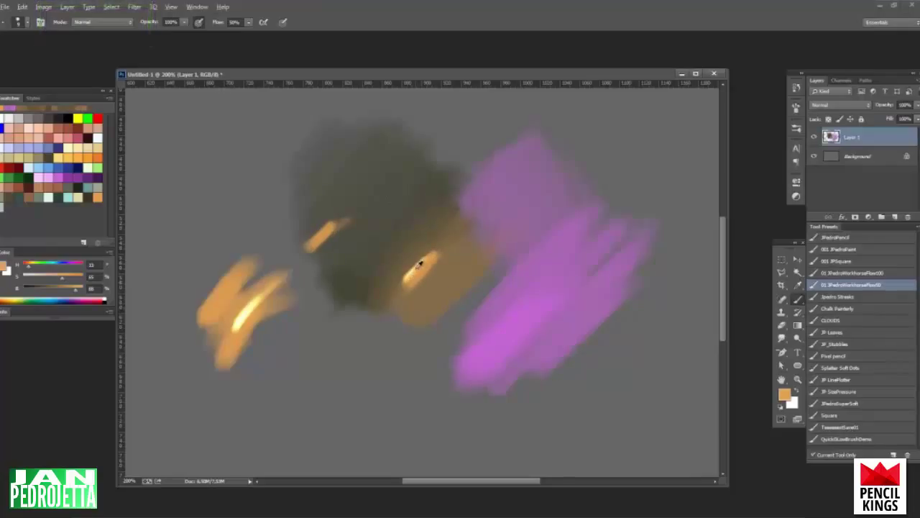
drag(402, 276, 446, 251)
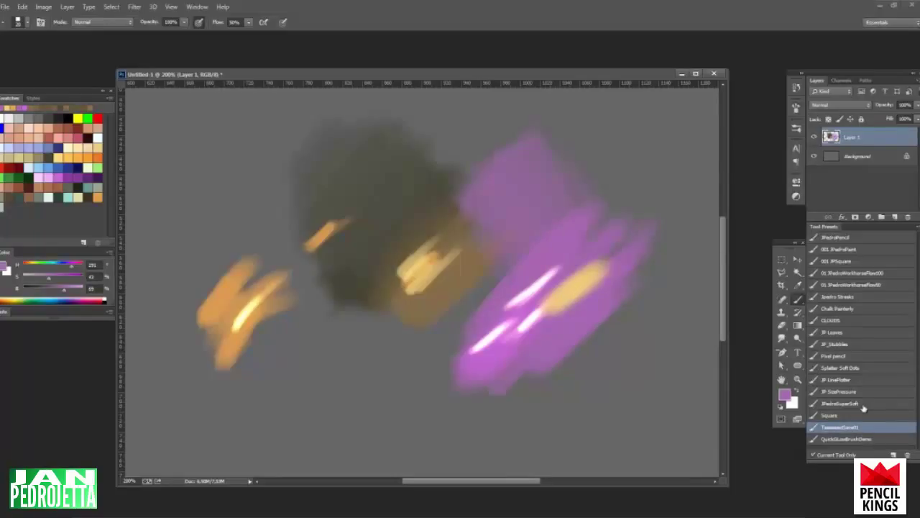
click(856, 284)
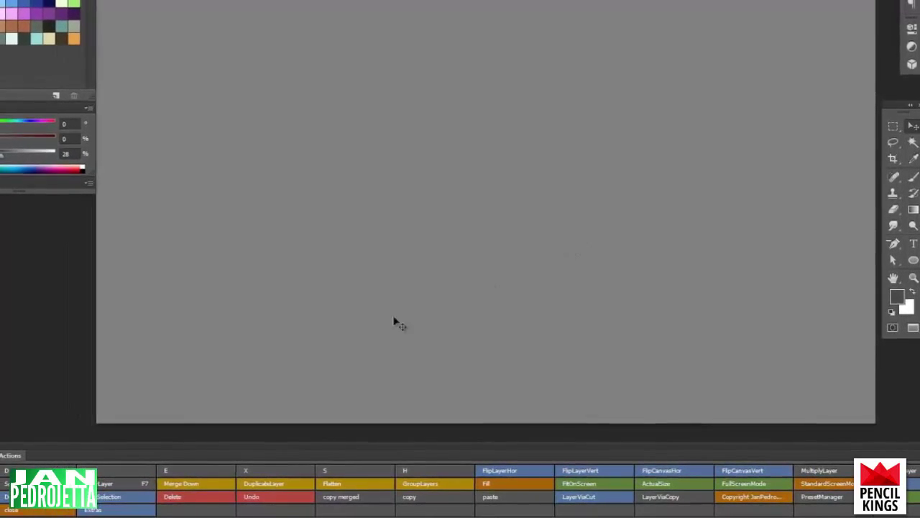
Paint a green stroke, then flip the canvas horizontally with the FlipCanvasHor action button
drag(432, 69, 524, 190)
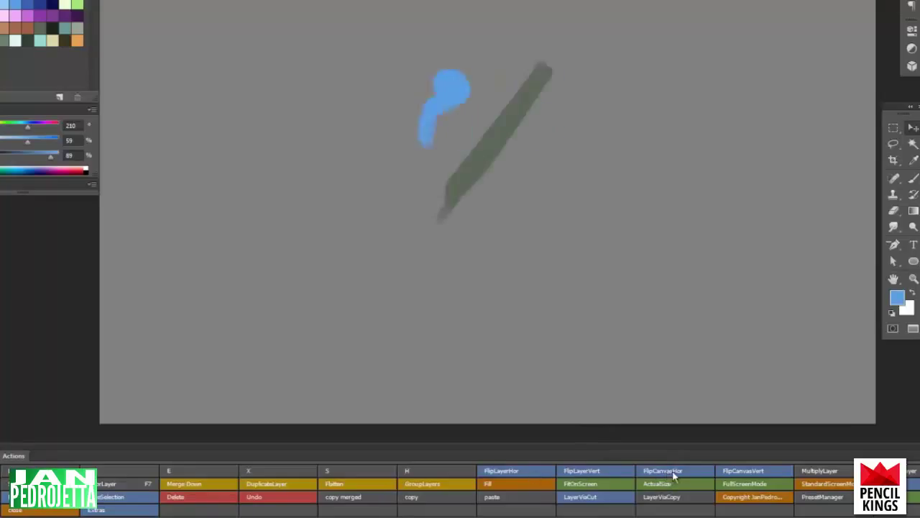
click(581, 470)
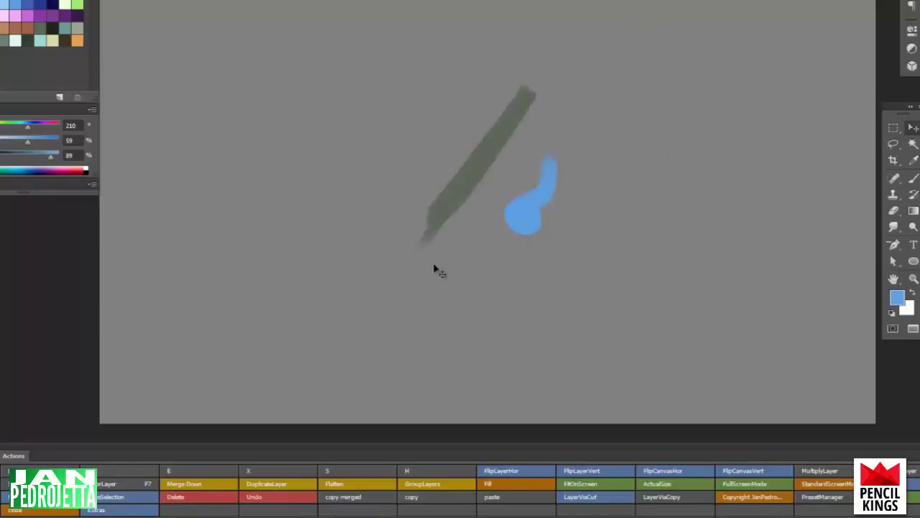
mouse_move(711, 488)
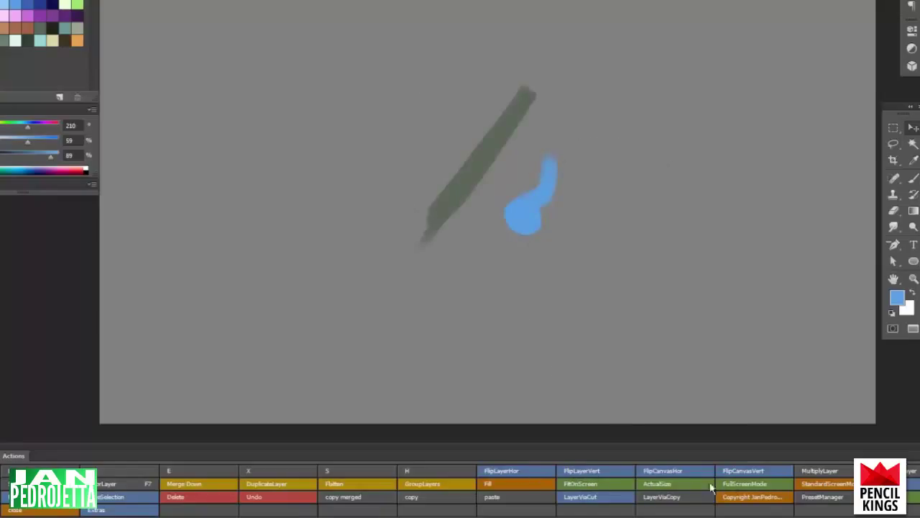
mouse_move(664, 415)
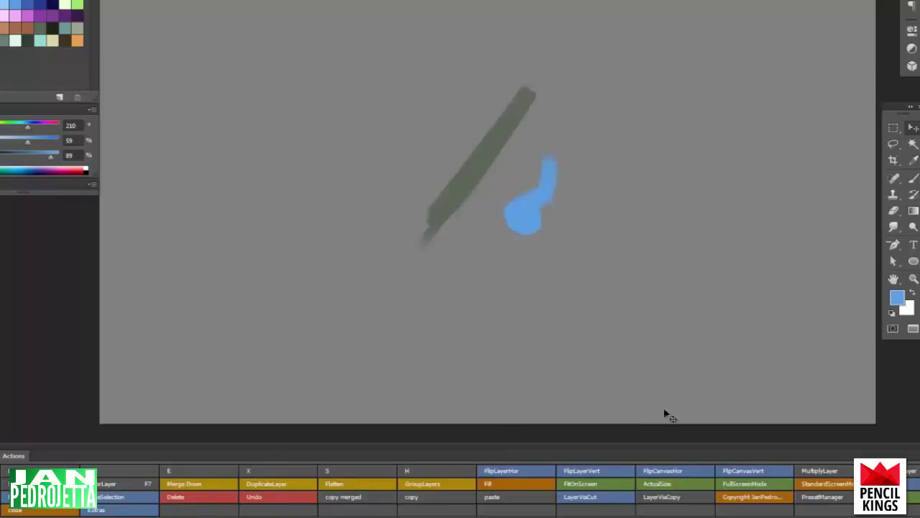
mouse_move(811, 209)
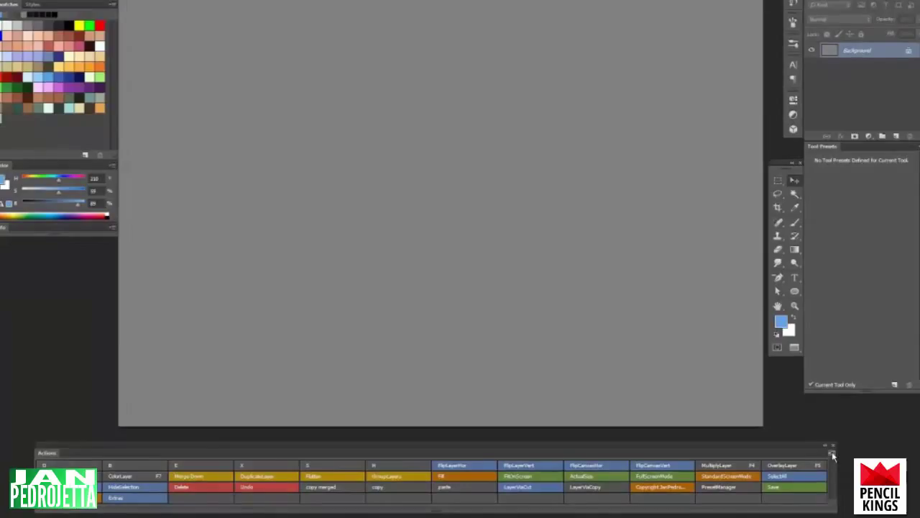
Leave Button Mode, delete Default Actions and create a new empty set named demoset
click(832, 453)
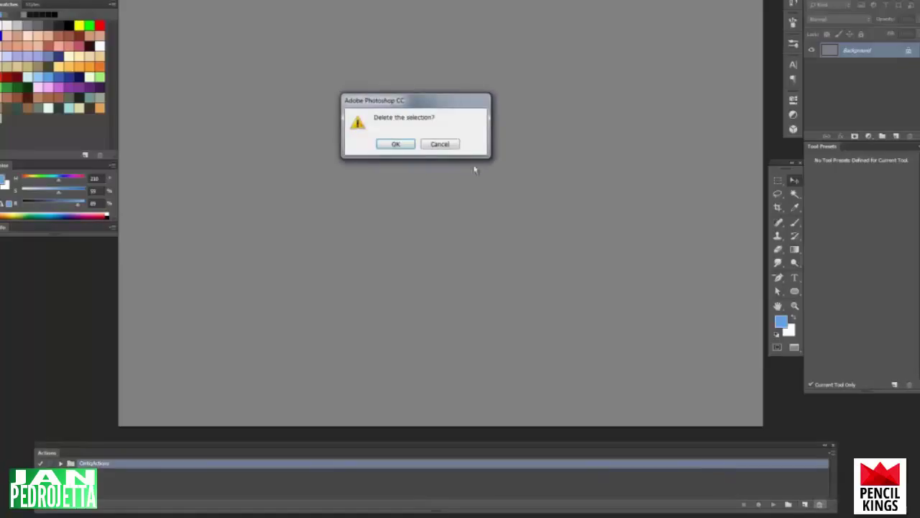
click(395, 144)
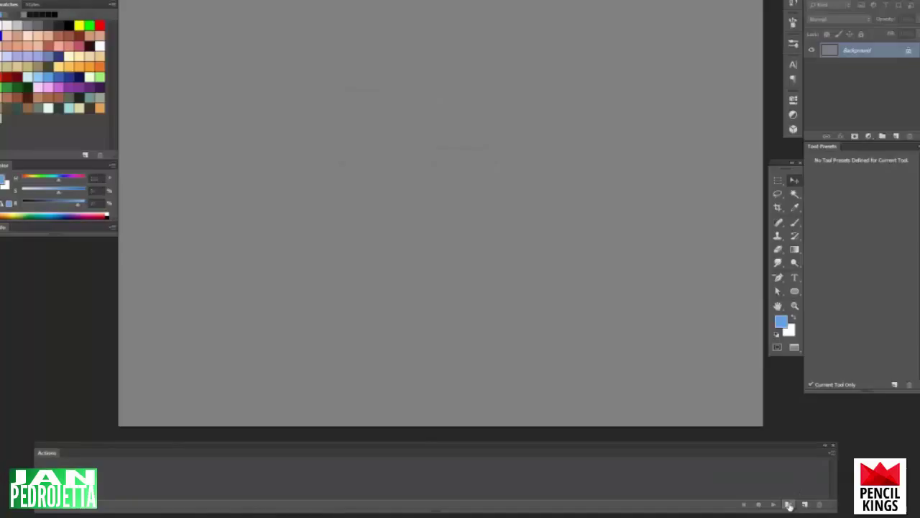
click(788, 503)
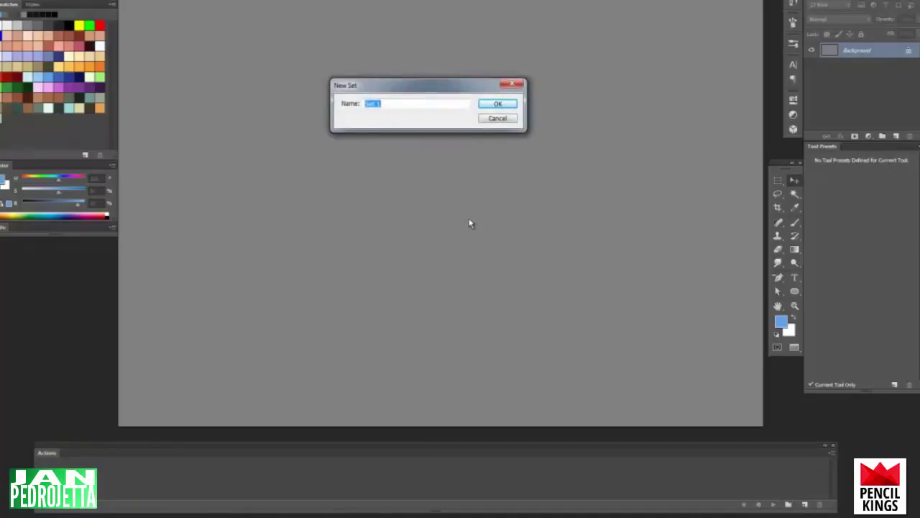
text(demo)
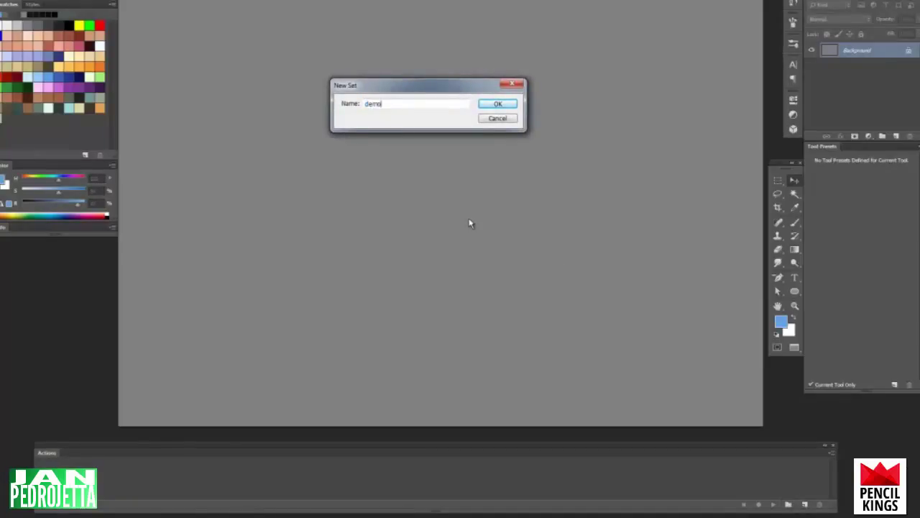
click(498, 103)
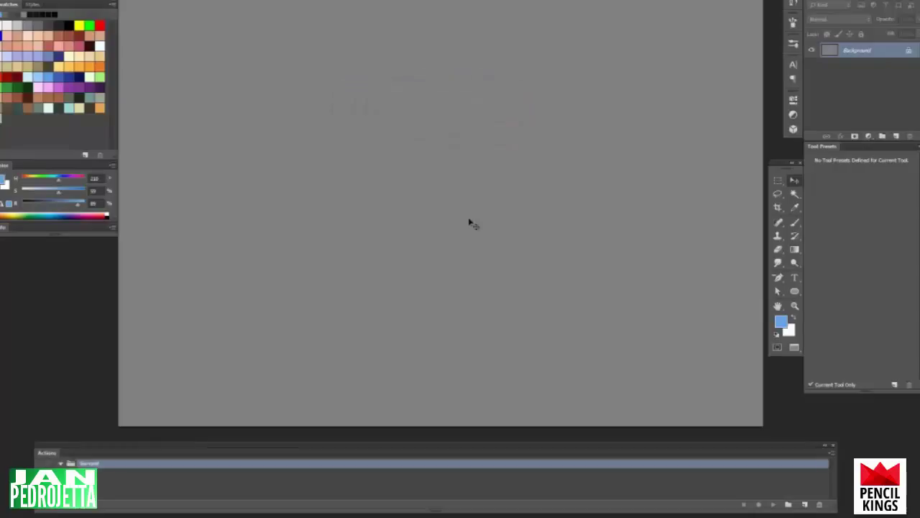
mouse_move(636, 391)
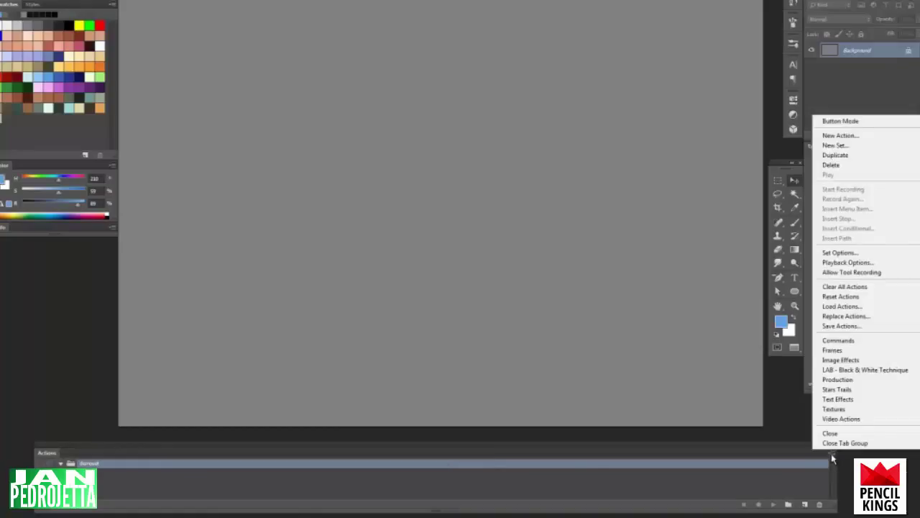
mouse_move(582, 452)
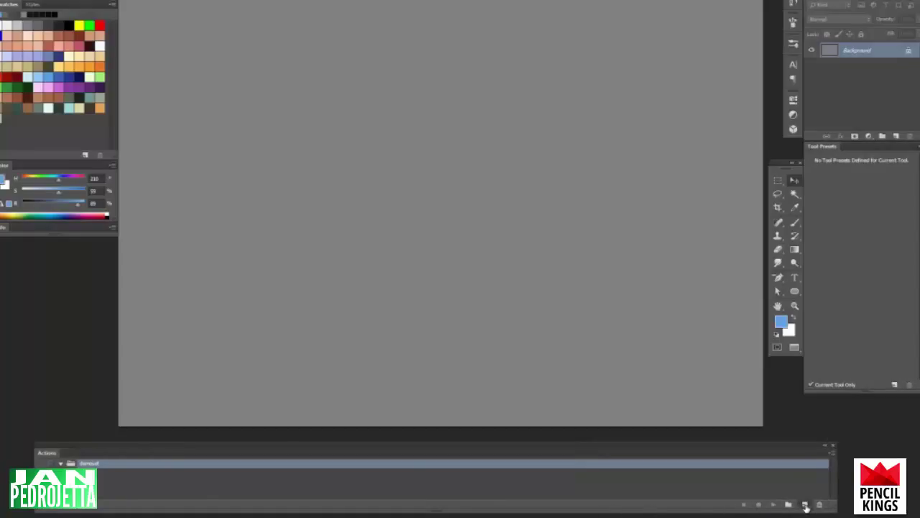
Create action 'B' in demoset with a green button colour and start recording it
click(805, 505)
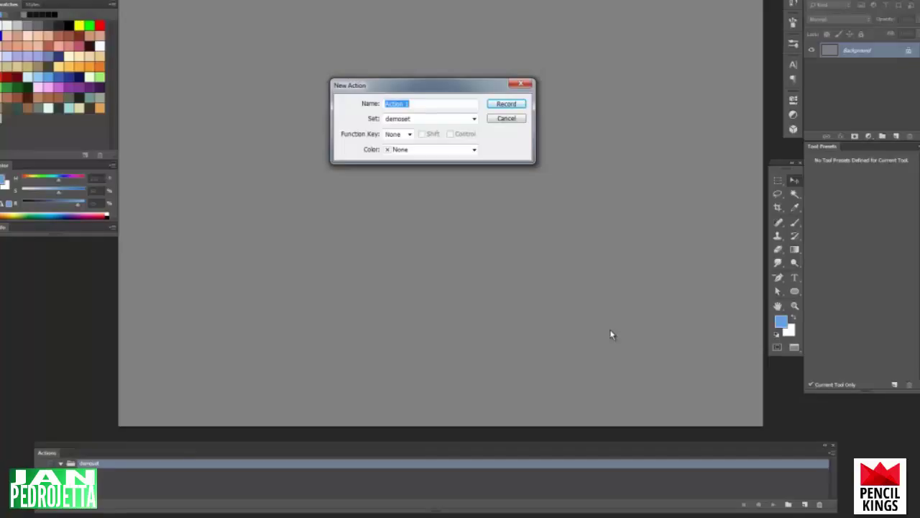
text(B)
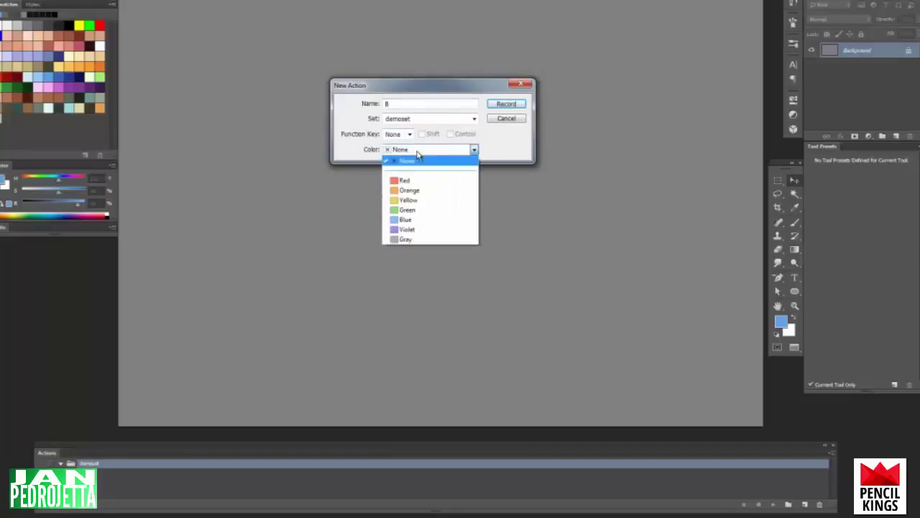
mouse_move(434, 218)
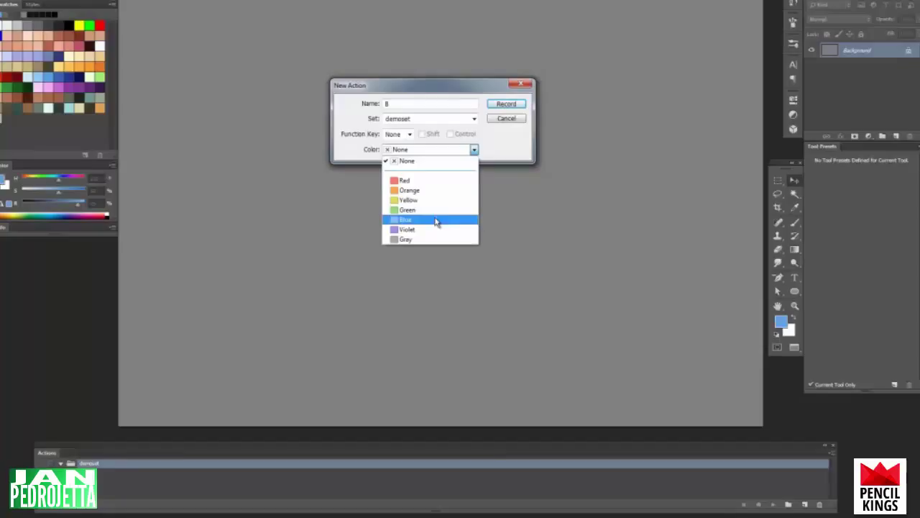
click(408, 210)
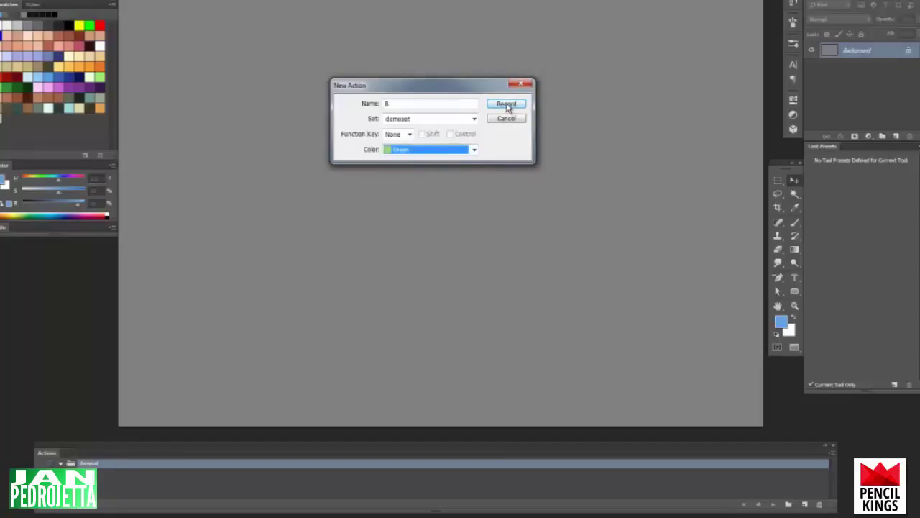
click(506, 104)
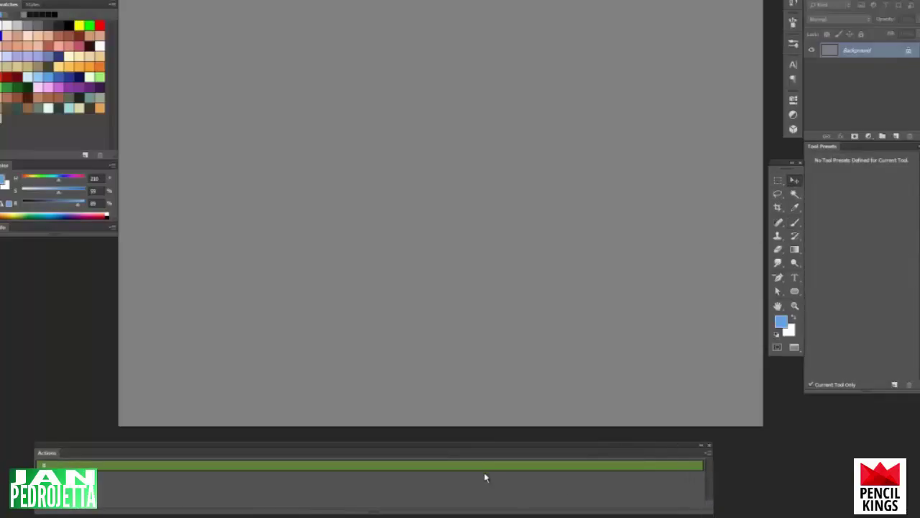
mouse_move(760, 195)
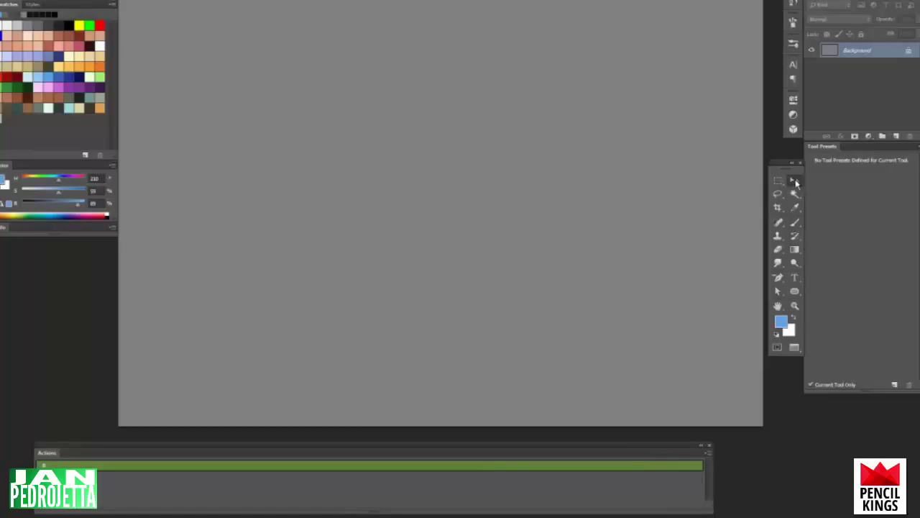
mouse_move(247, 468)
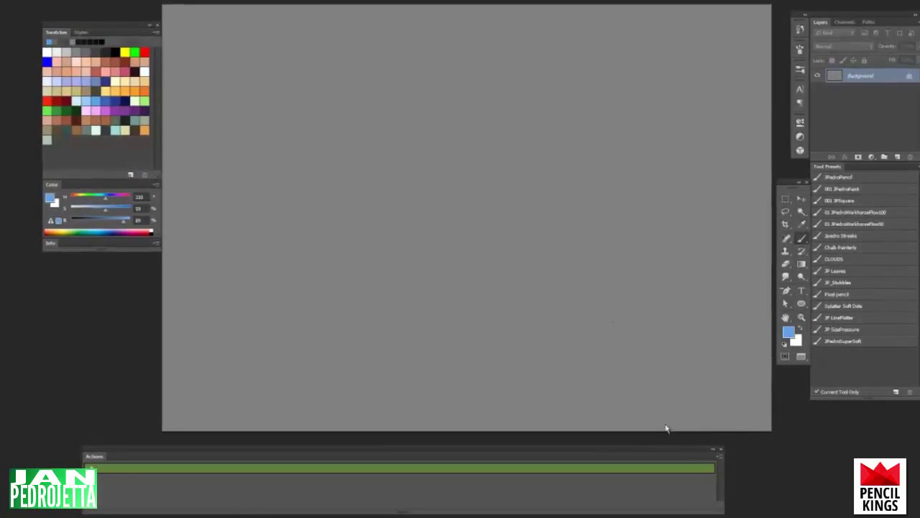
Create action 'E' in demoset with a blue button colour and start recording the eraser swap
click(718, 456)
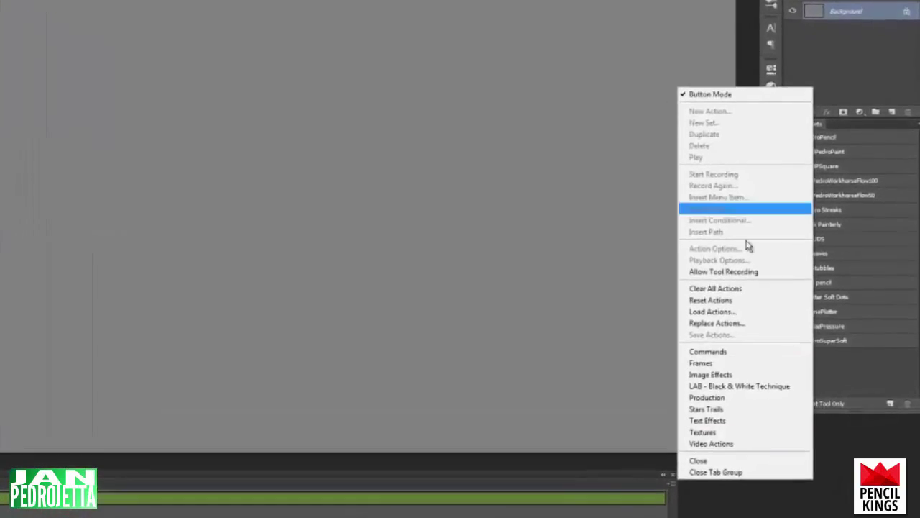
click(710, 94)
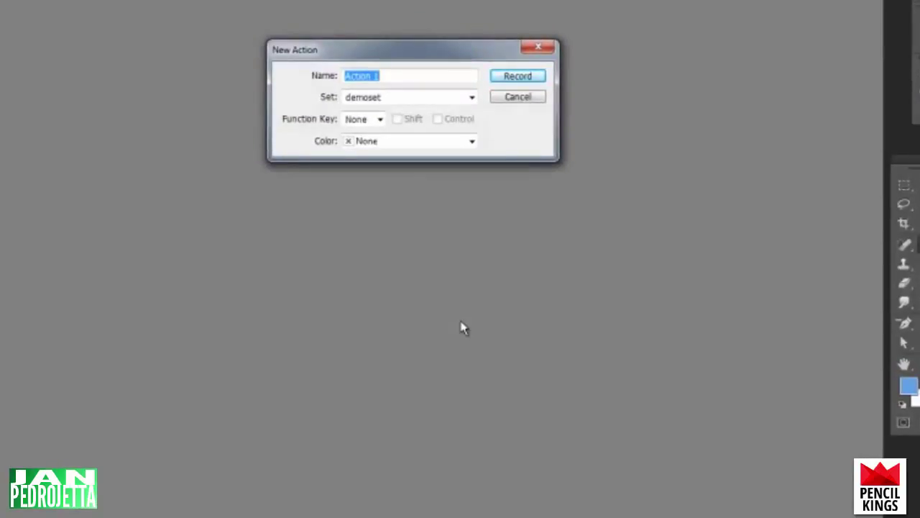
text(E)
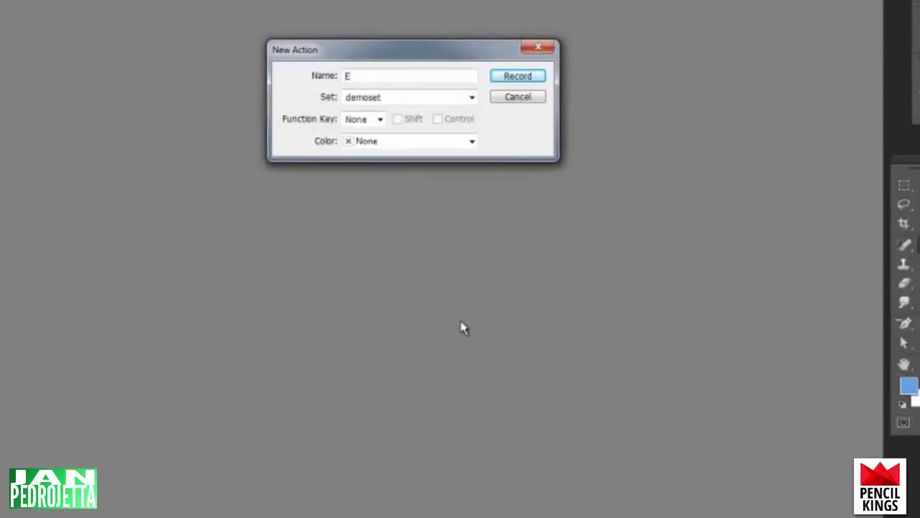
mouse_move(525, 194)
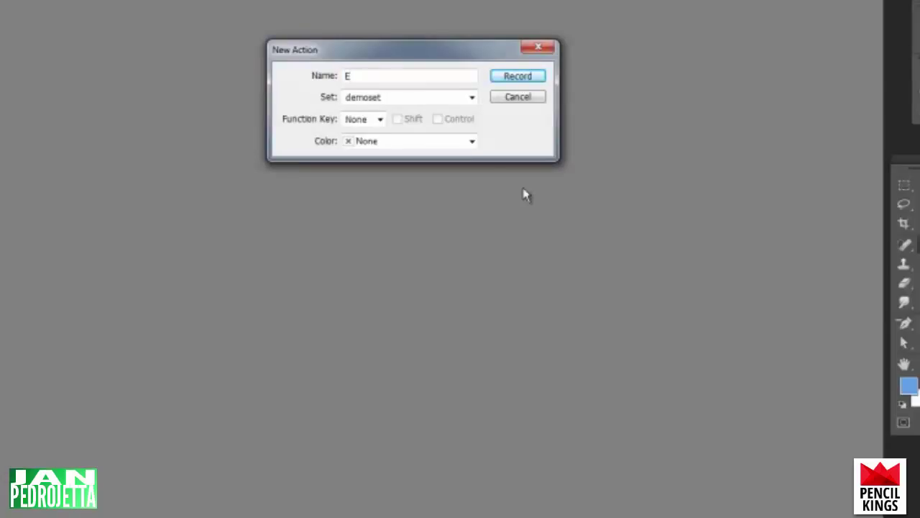
mouse_move(374, 146)
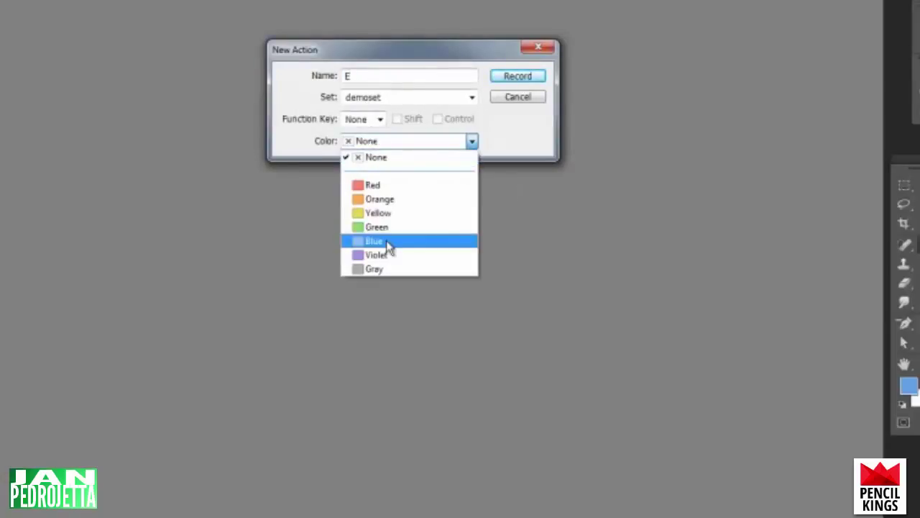
click(374, 242)
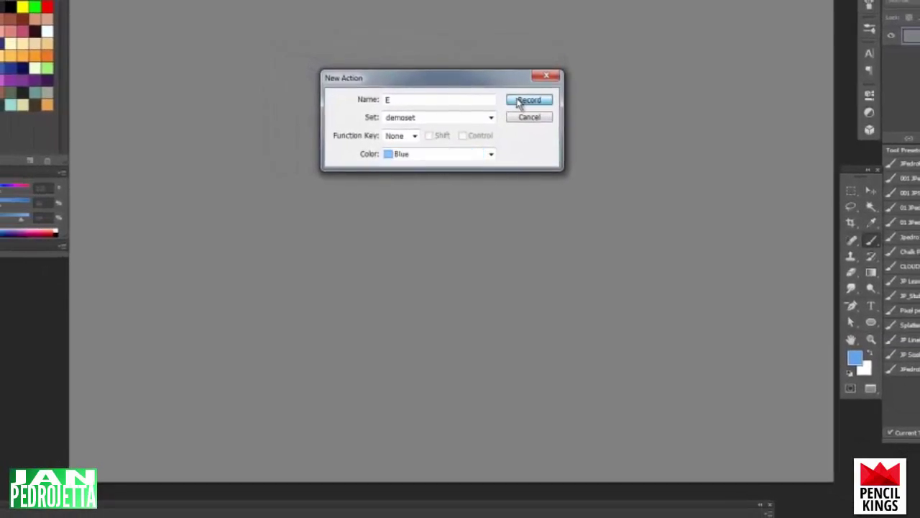
click(529, 100)
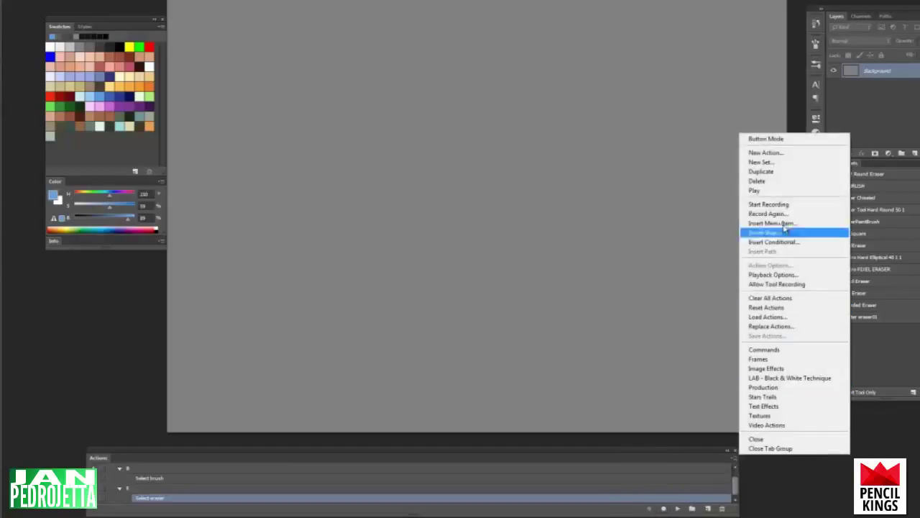
Preview Button Mode, return to list view, then create action 'S' with its own colour
click(765, 233)
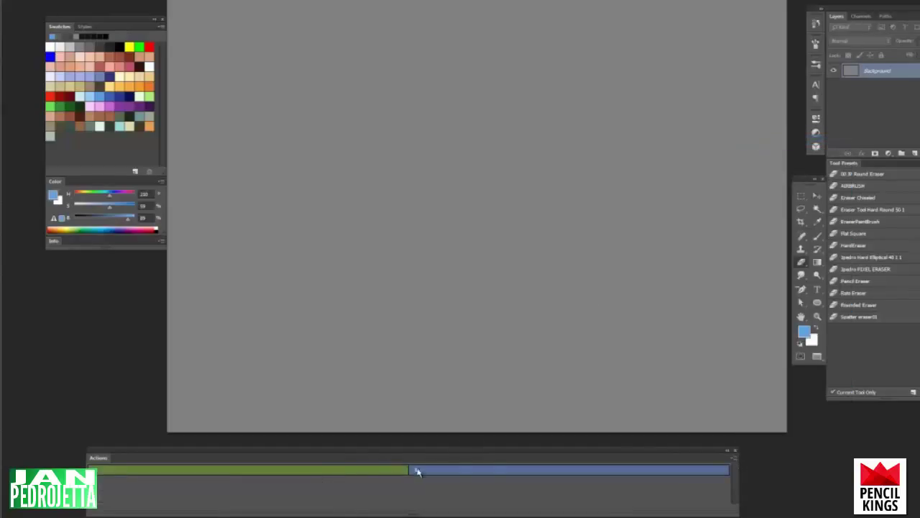
mouse_move(664, 480)
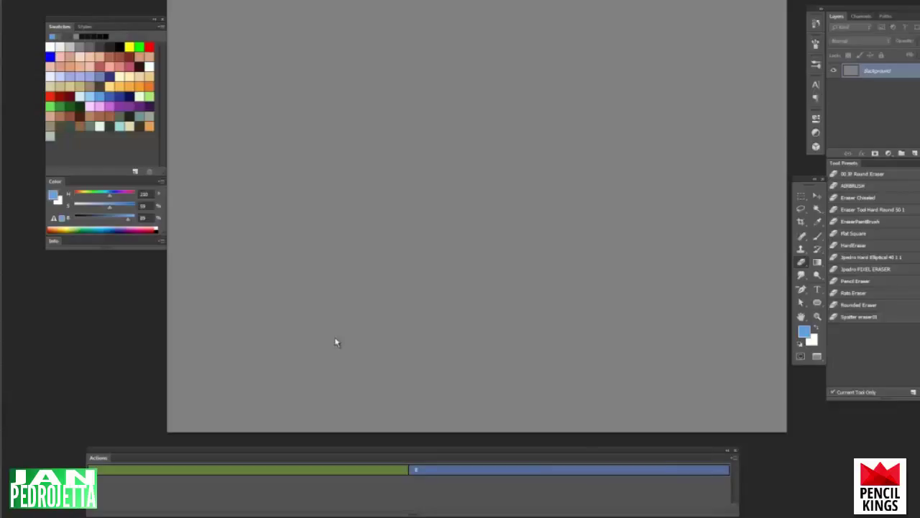
mouse_move(794, 290)
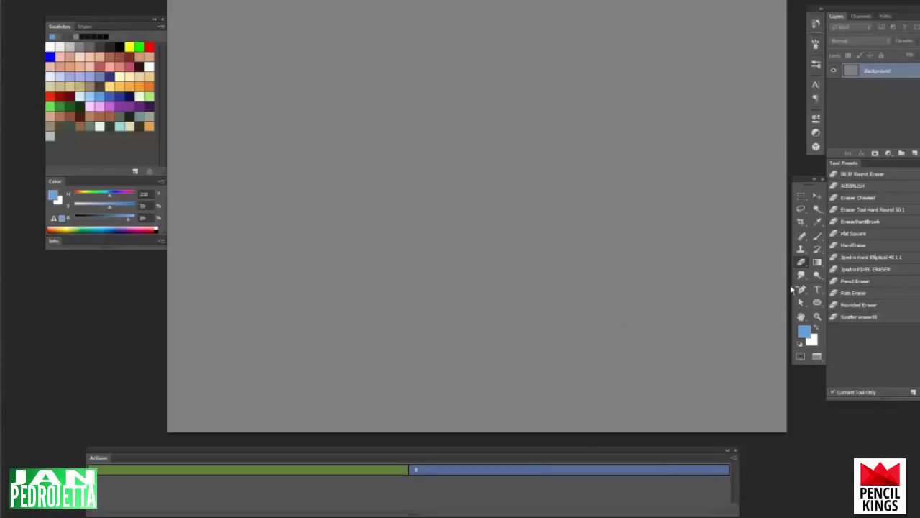
mouse_move(662, 358)
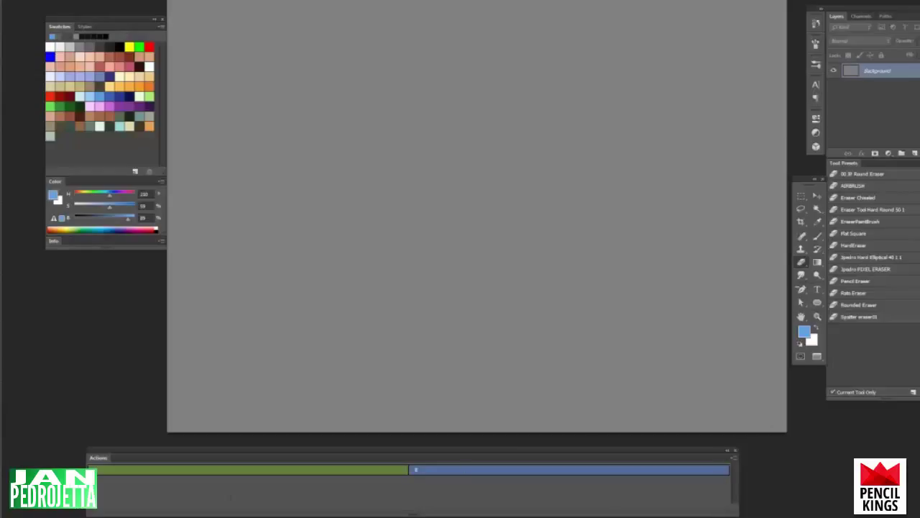
click(733, 453)
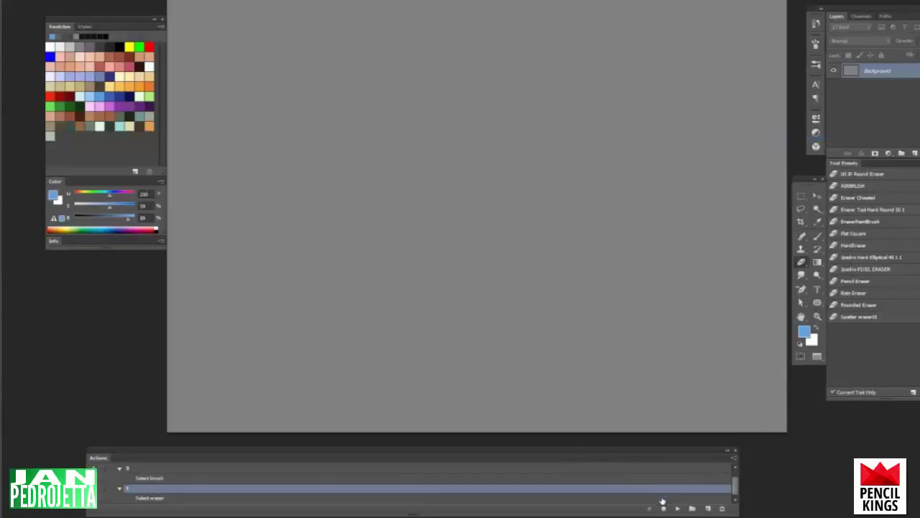
click(708, 509)
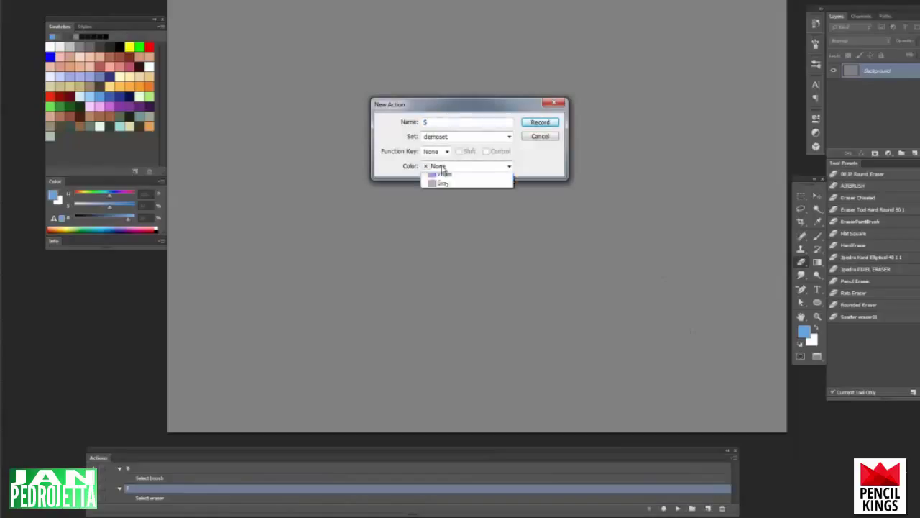
click(540, 121)
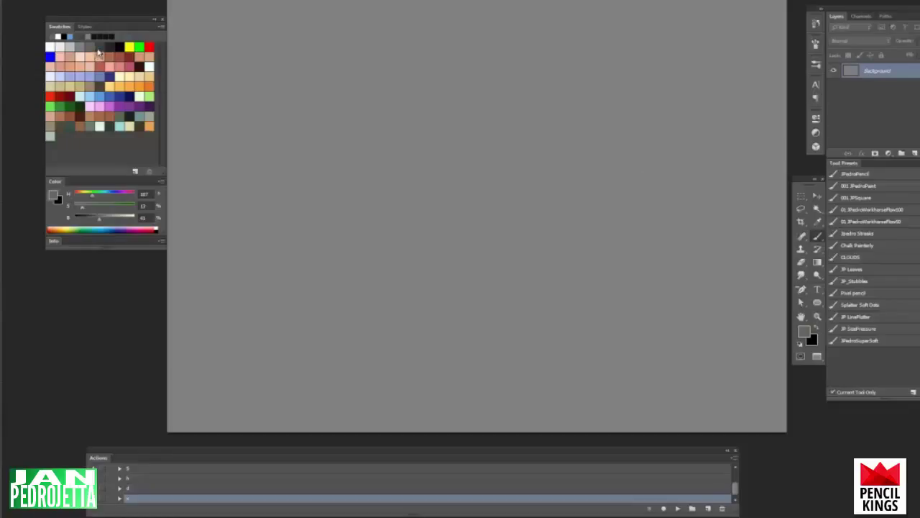
mouse_move(428, 237)
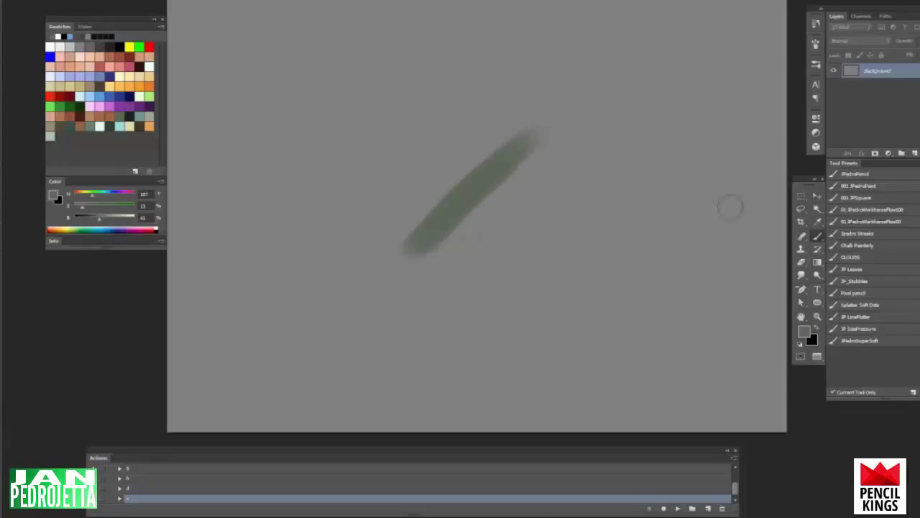
mouse_move(750, 227)
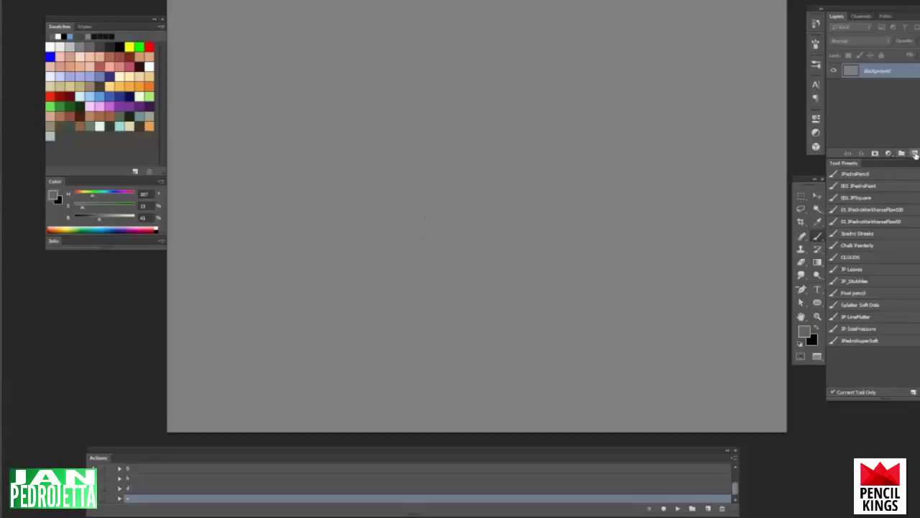
Add an empty Layer 1 for the green test brush stroke
click(890, 152)
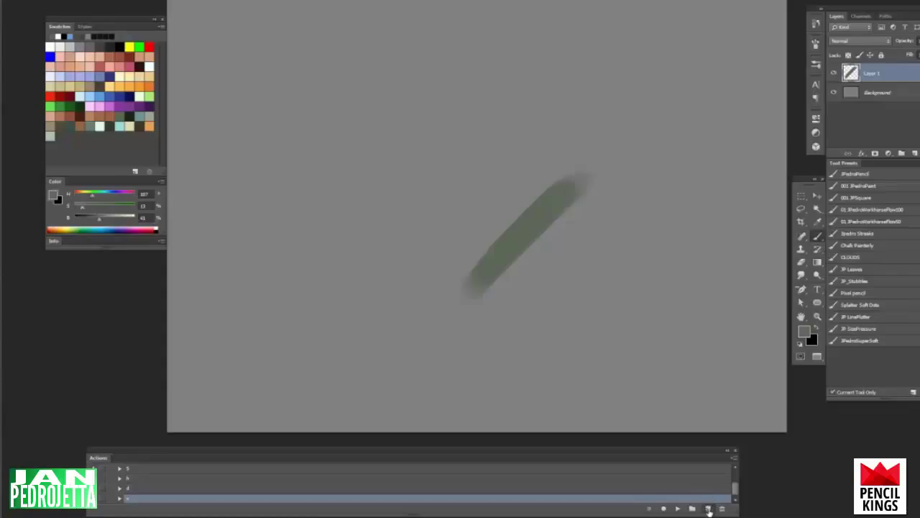
Create the coloured 'flipLayer' action in demoset and begin recording it
click(707, 509)
text(flipLayer)
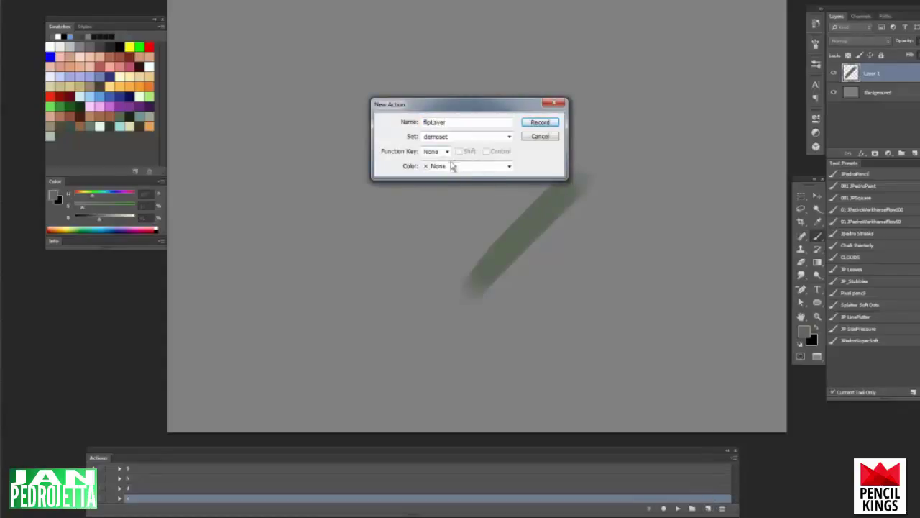
click(508, 167)
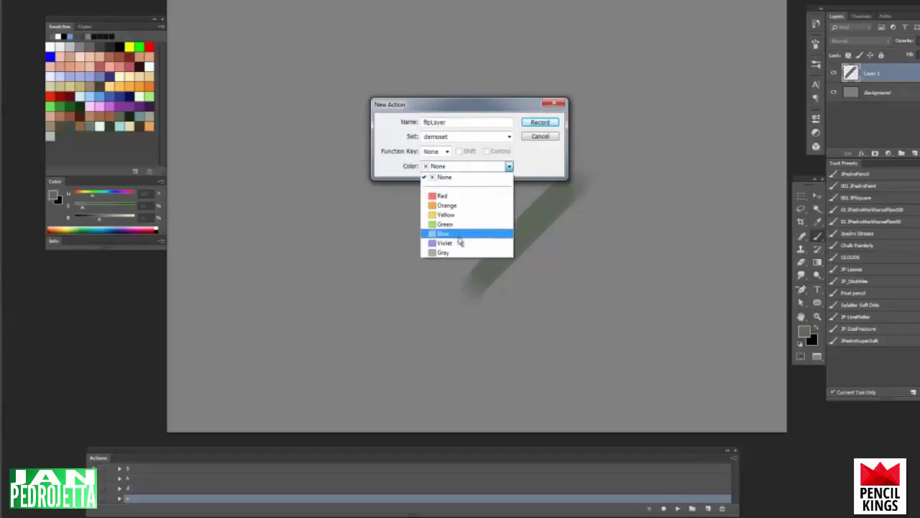
click(445, 243)
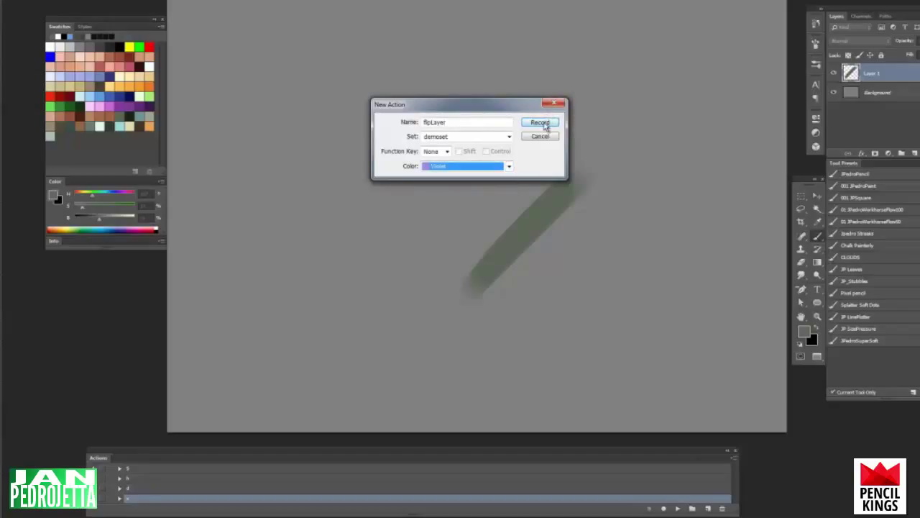
click(539, 121)
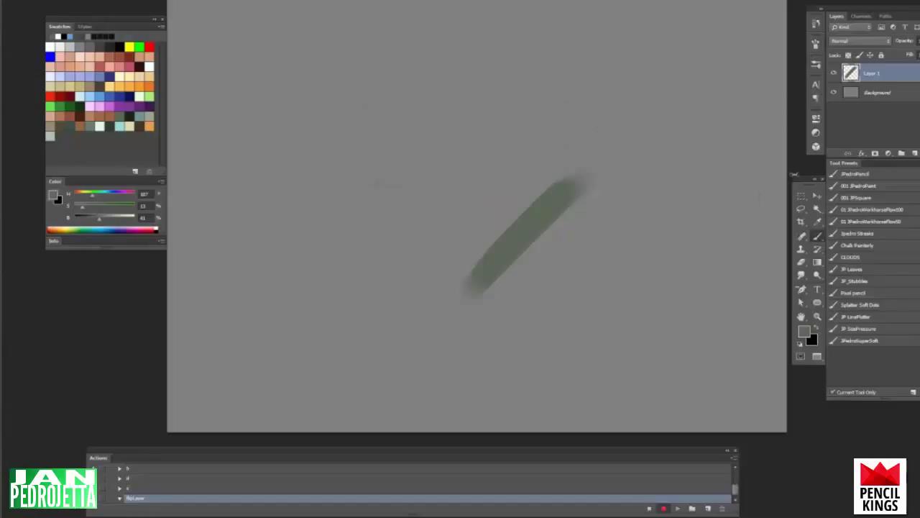
double_click(871, 72)
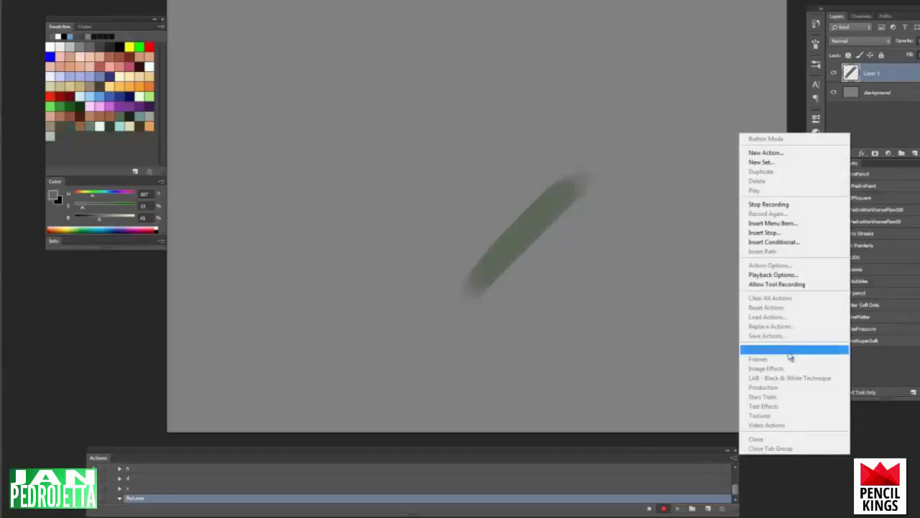
mouse_move(773, 223)
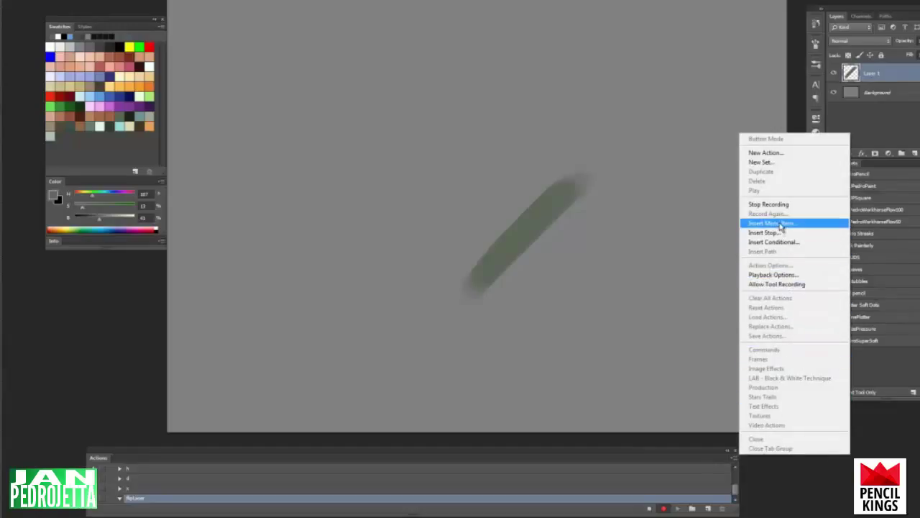
Insert the Edit > Transform > Flip Horizontal menu item into the flipLayer recording
click(769, 221)
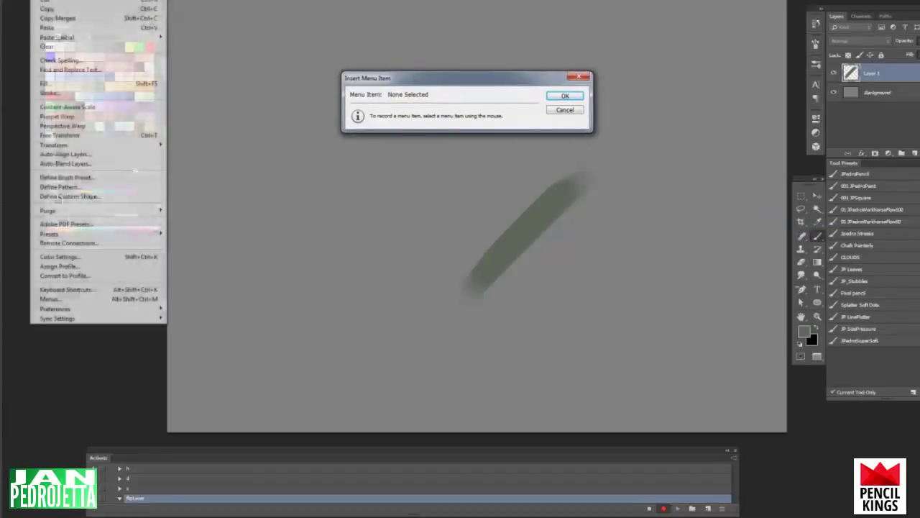
mouse_move(98, 143)
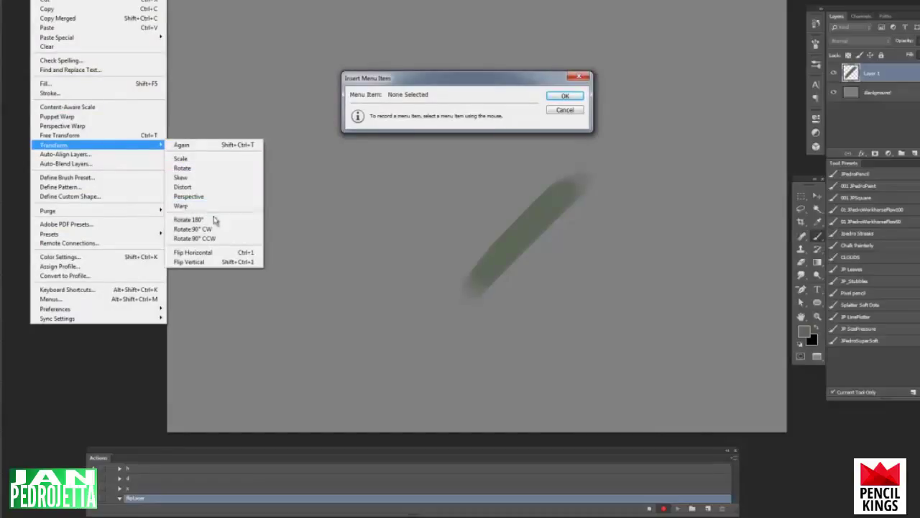
mouse_move(193, 253)
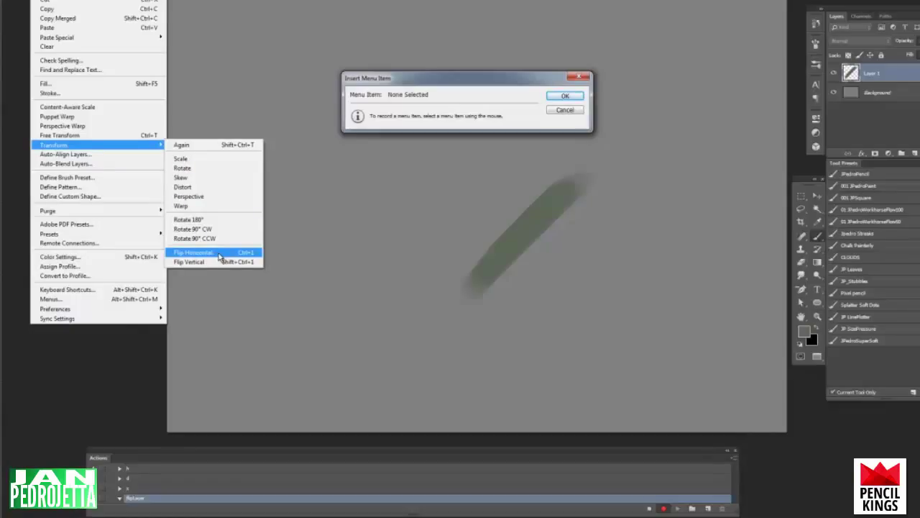
click(193, 251)
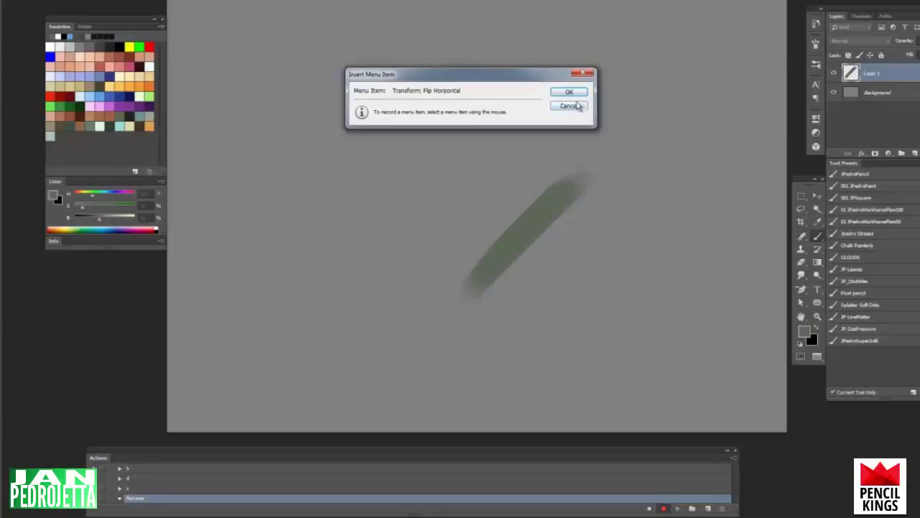
click(569, 92)
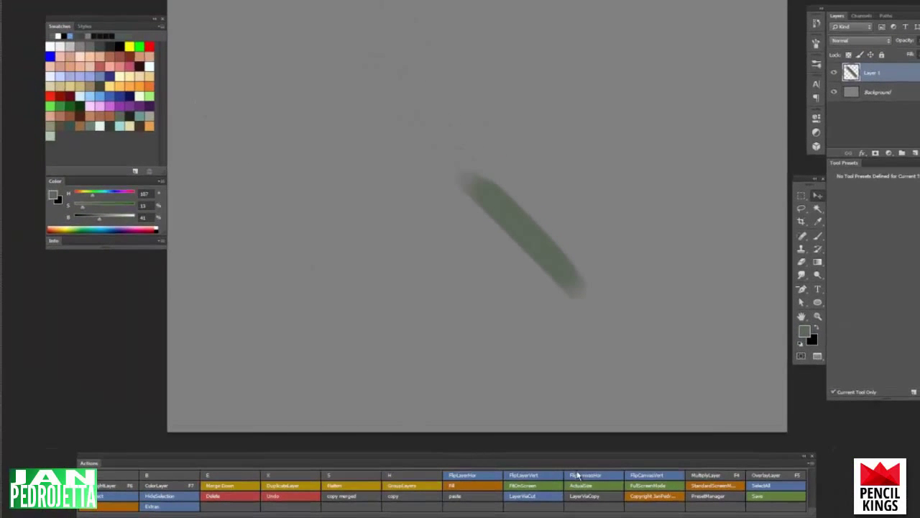
Run the flipLayer button to mirror Layer 1's green stroke horizontally
click(575, 474)
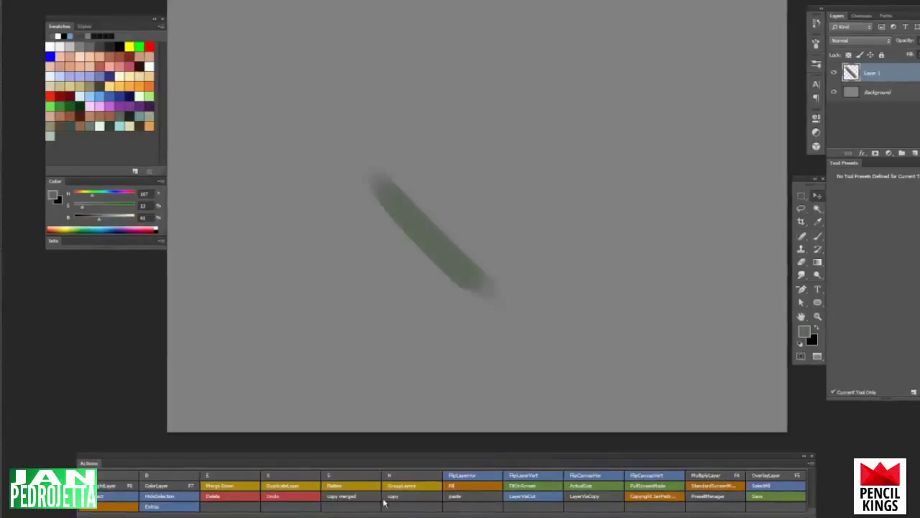
mouse_move(676, 350)
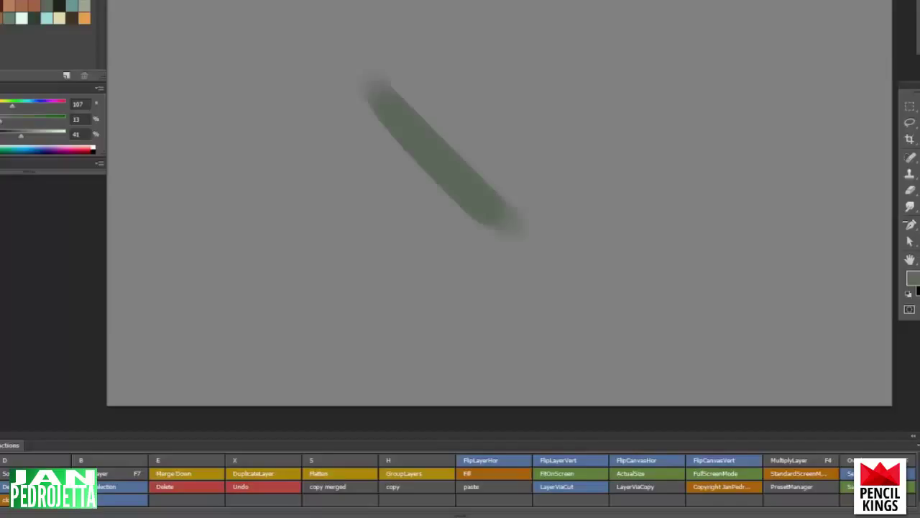
mouse_move(716, 155)
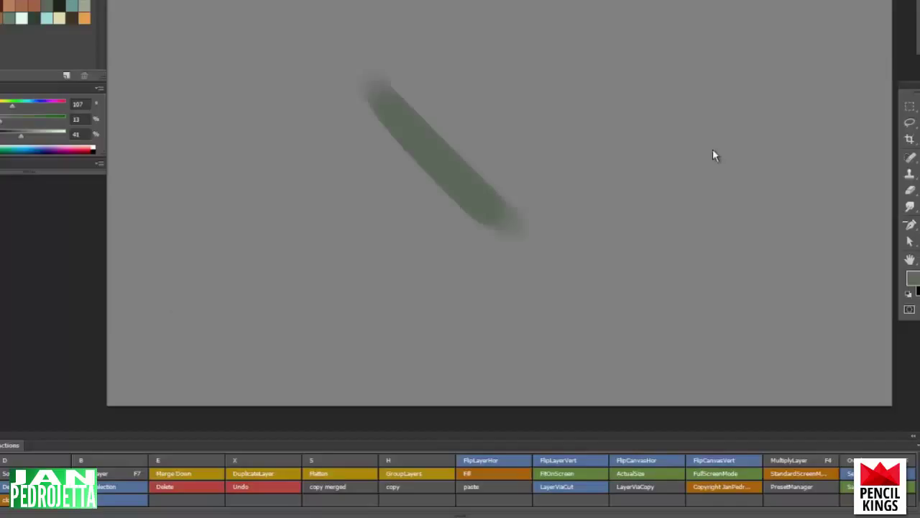
mouse_move(688, 146)
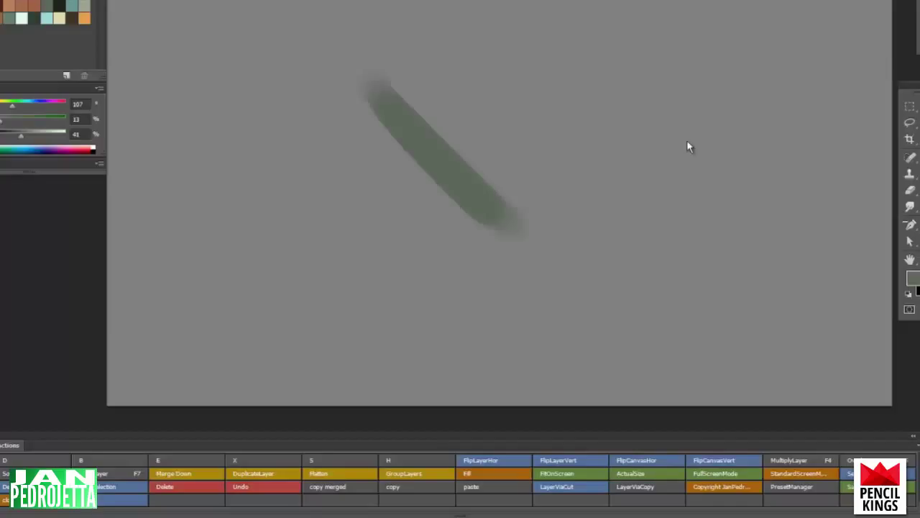